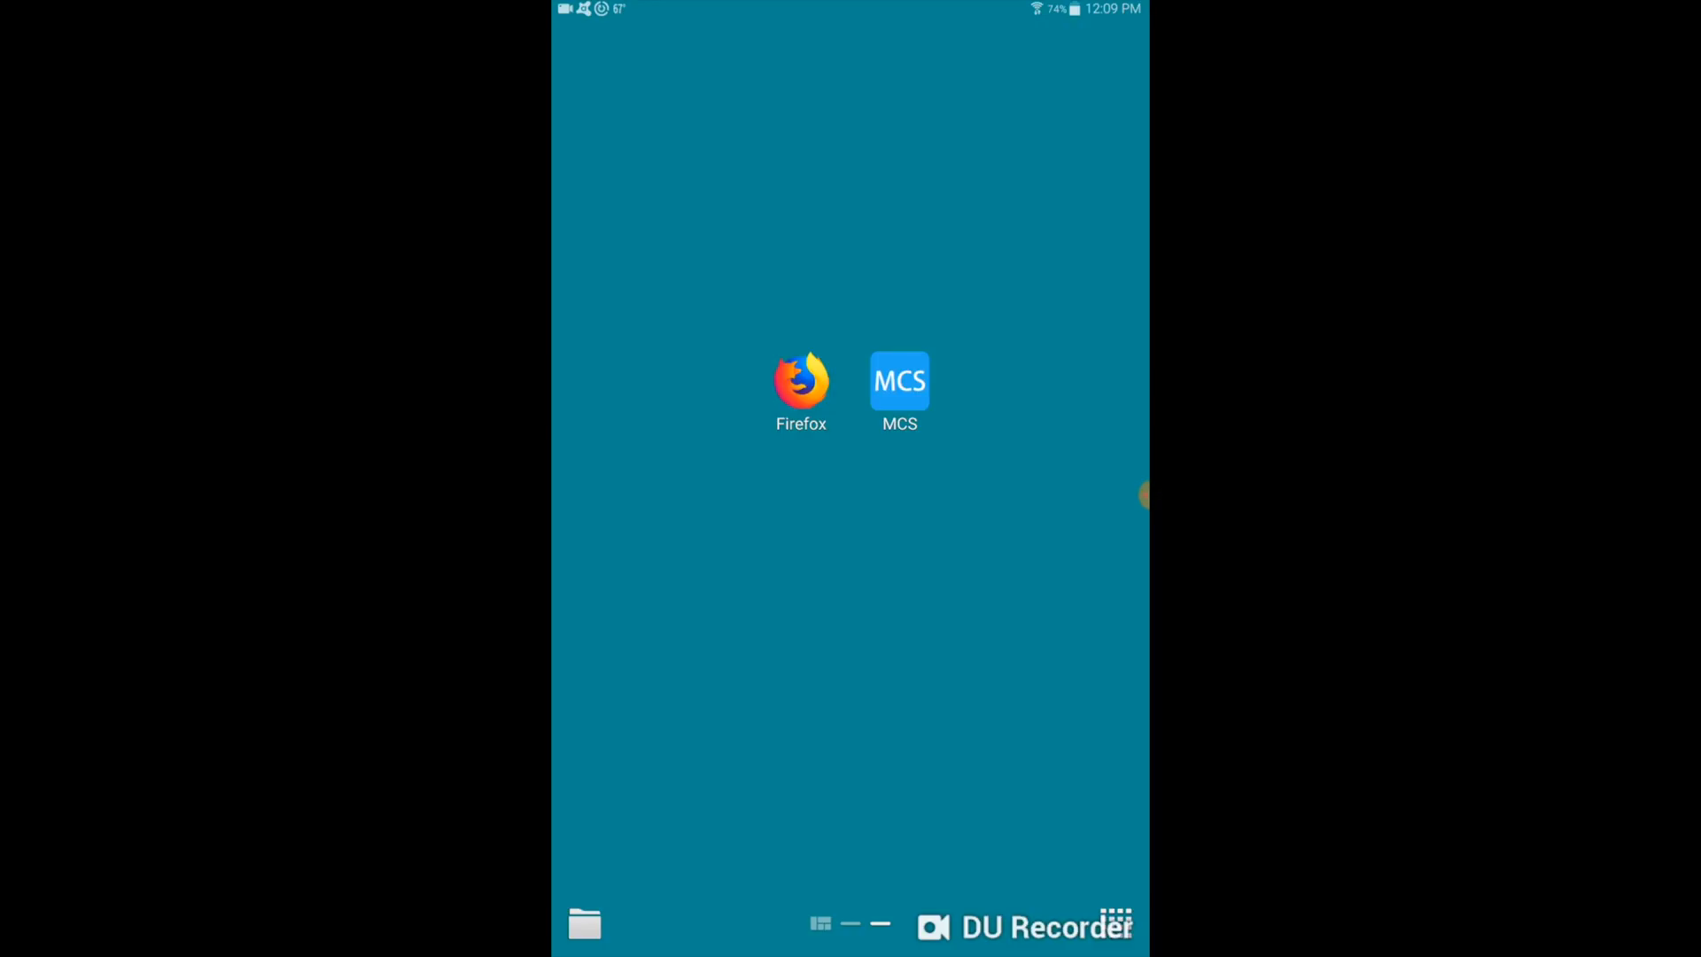
- Open Firefox and browse down the WolfPack modular HDMI matrix product page
click(801, 381)
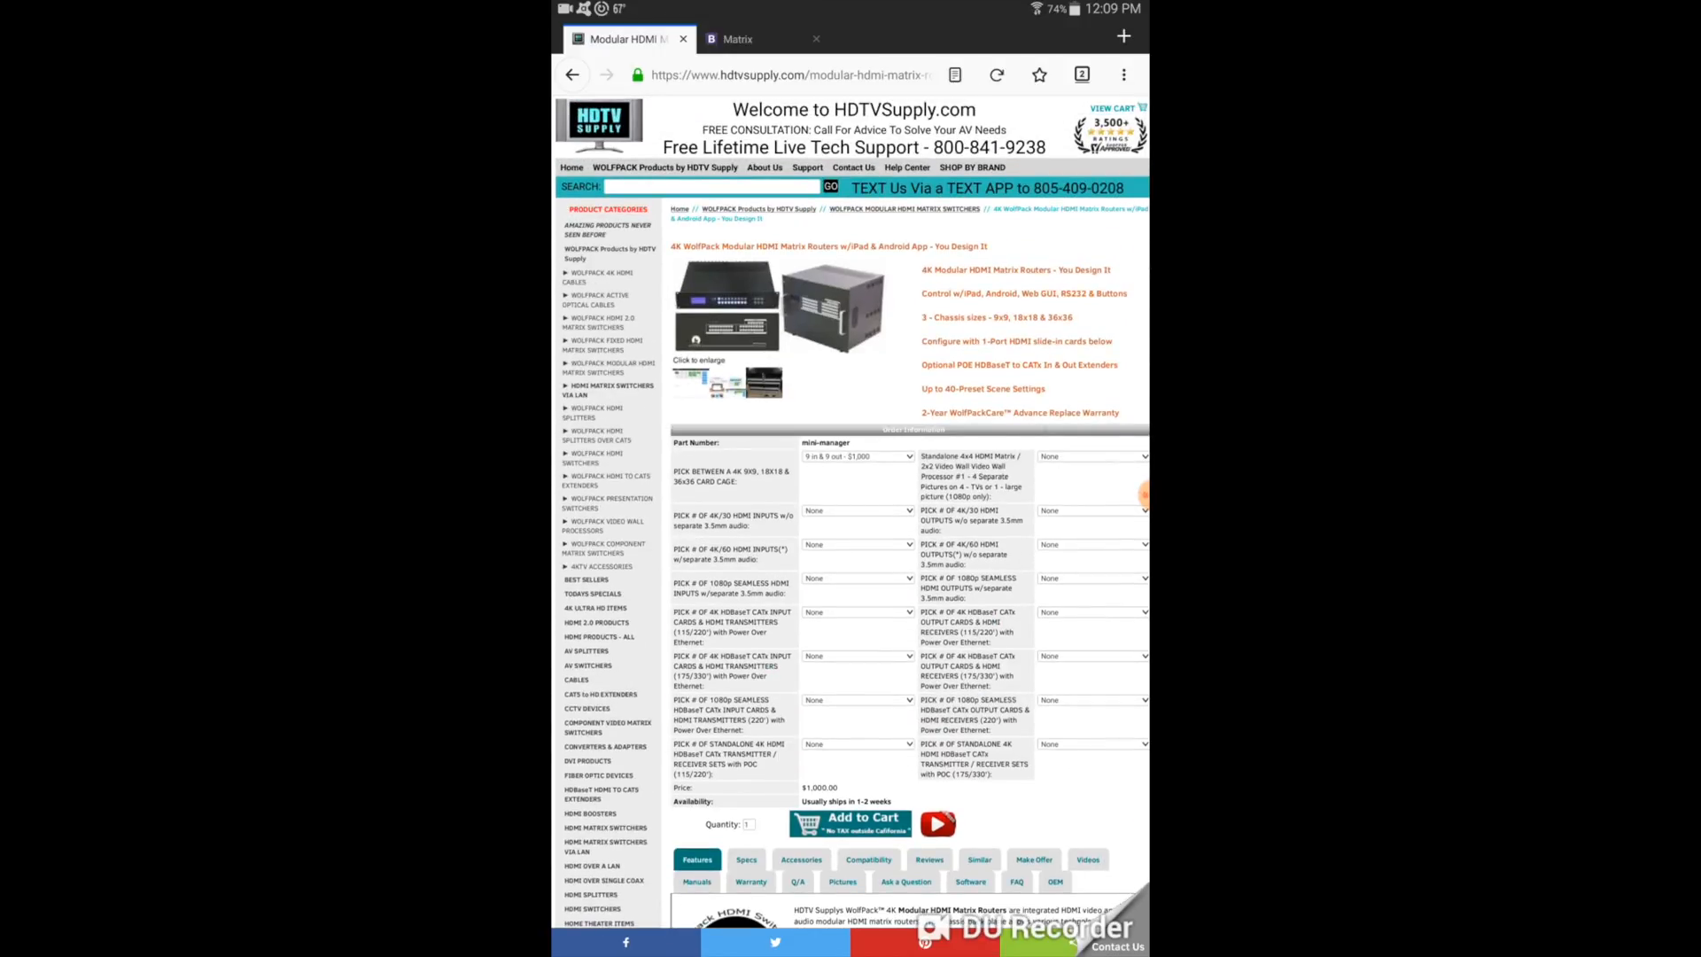
scroll(down, 3)
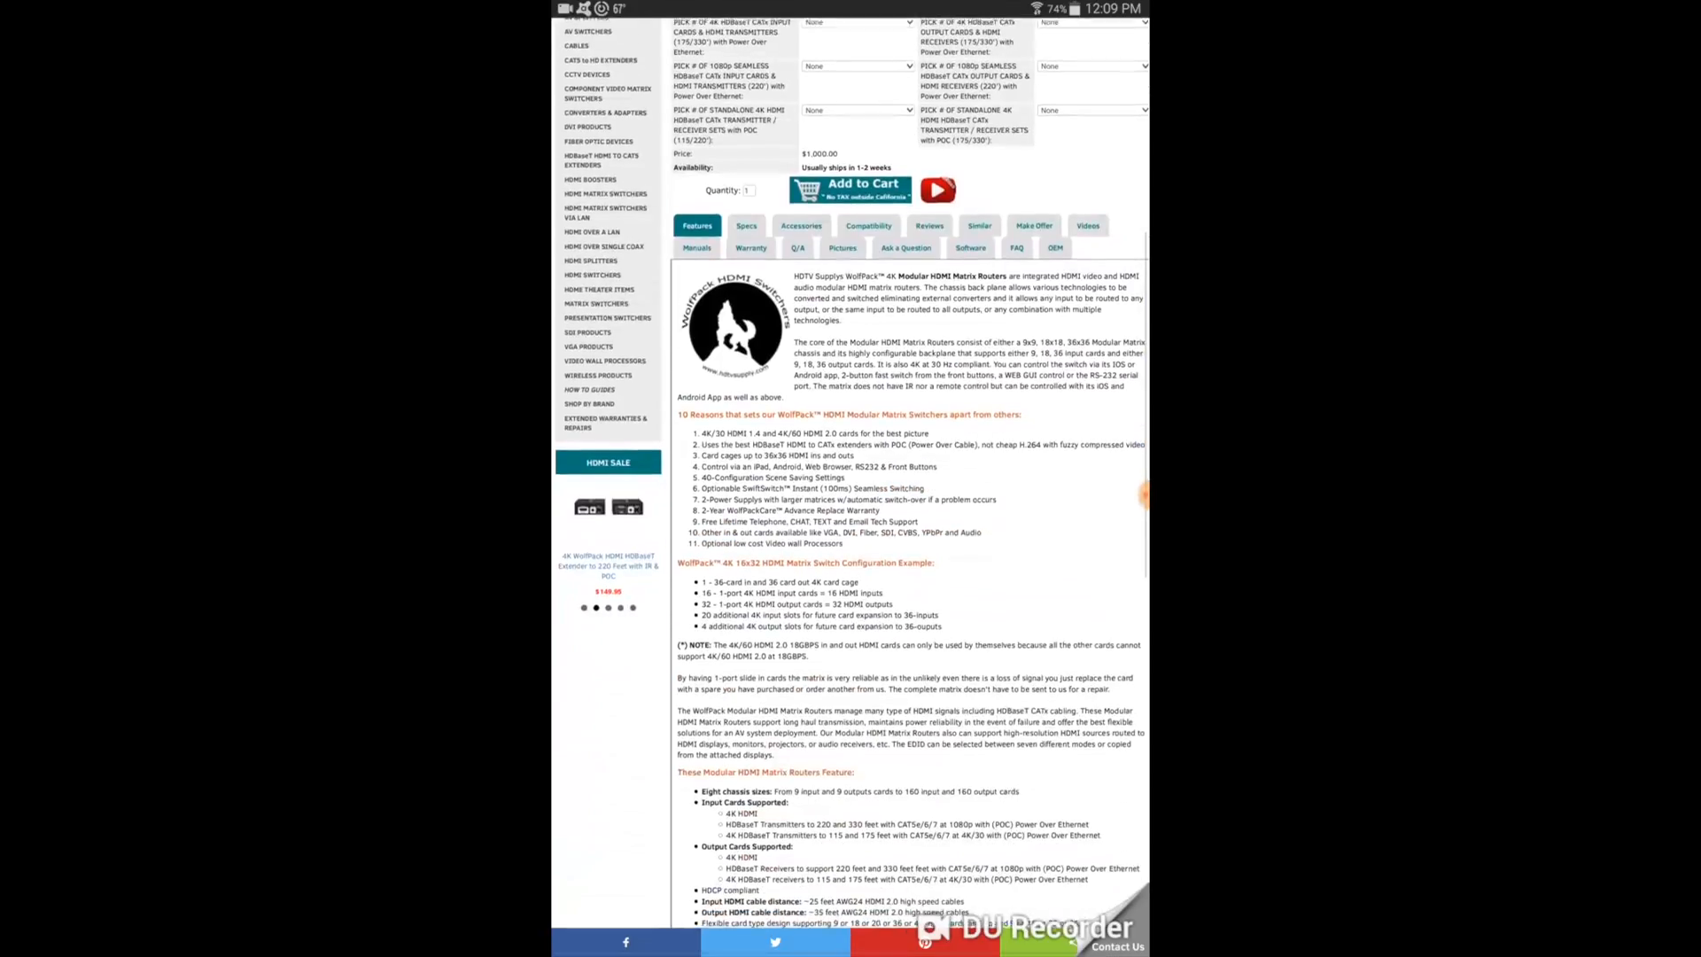
scroll(down, 3)
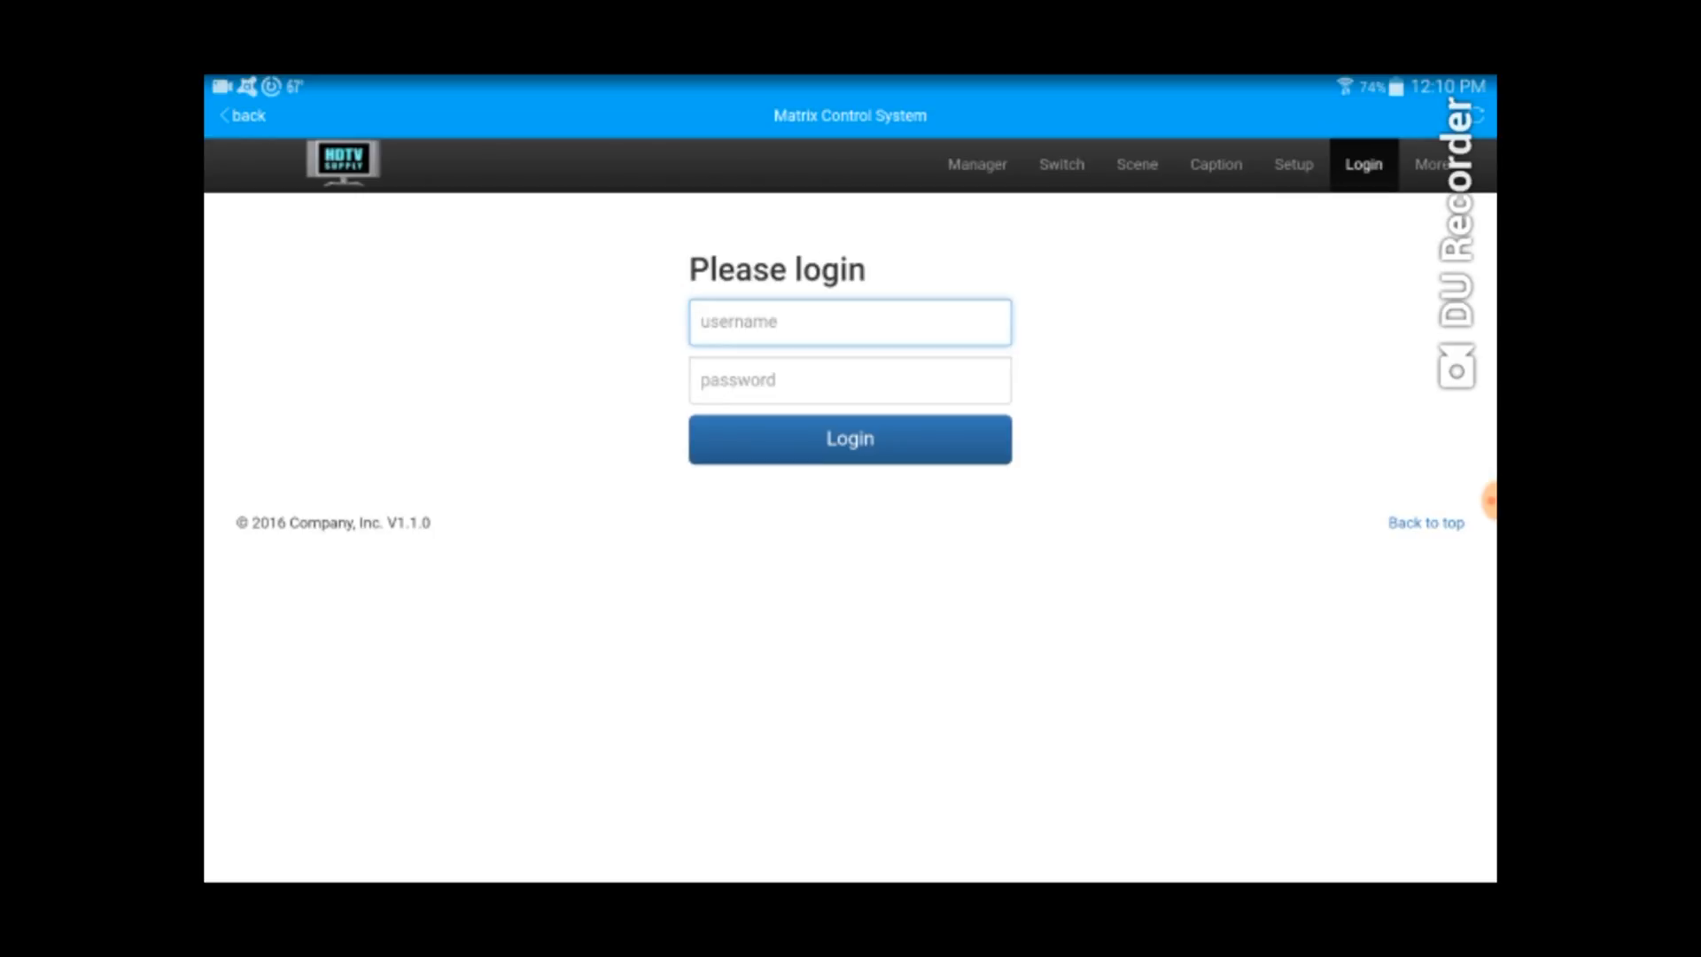
- Log into MCS with the admin username and password
click(850, 321)
text(a)
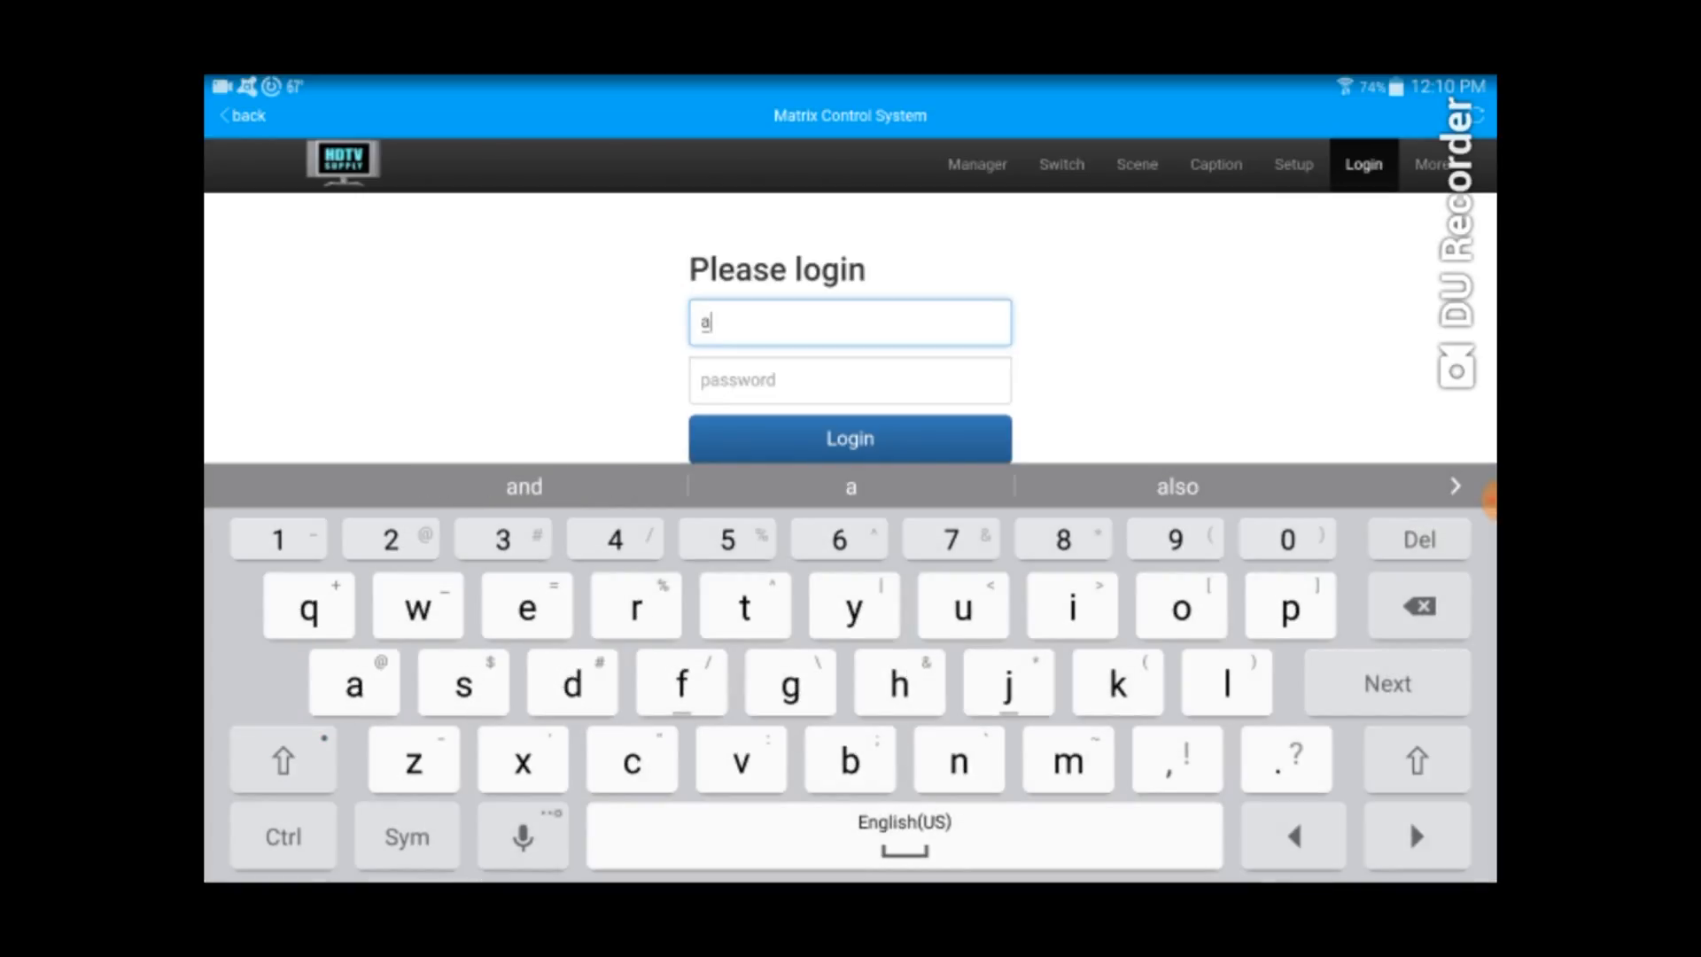
text(dmin)
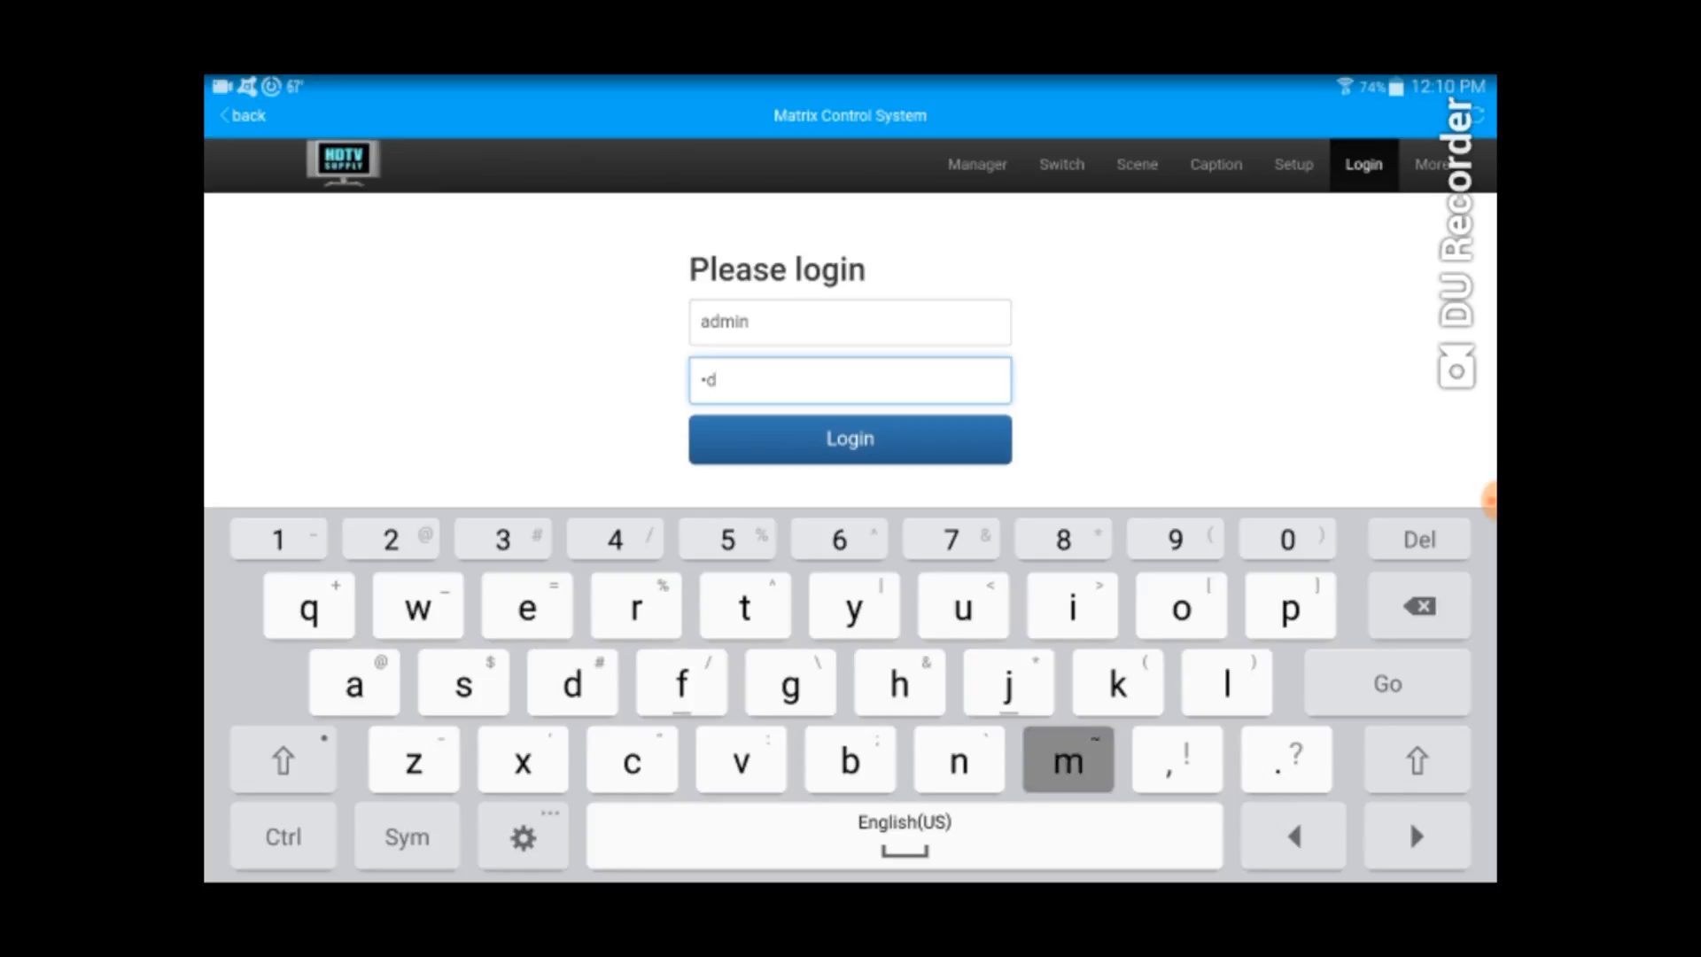
click(1065, 759)
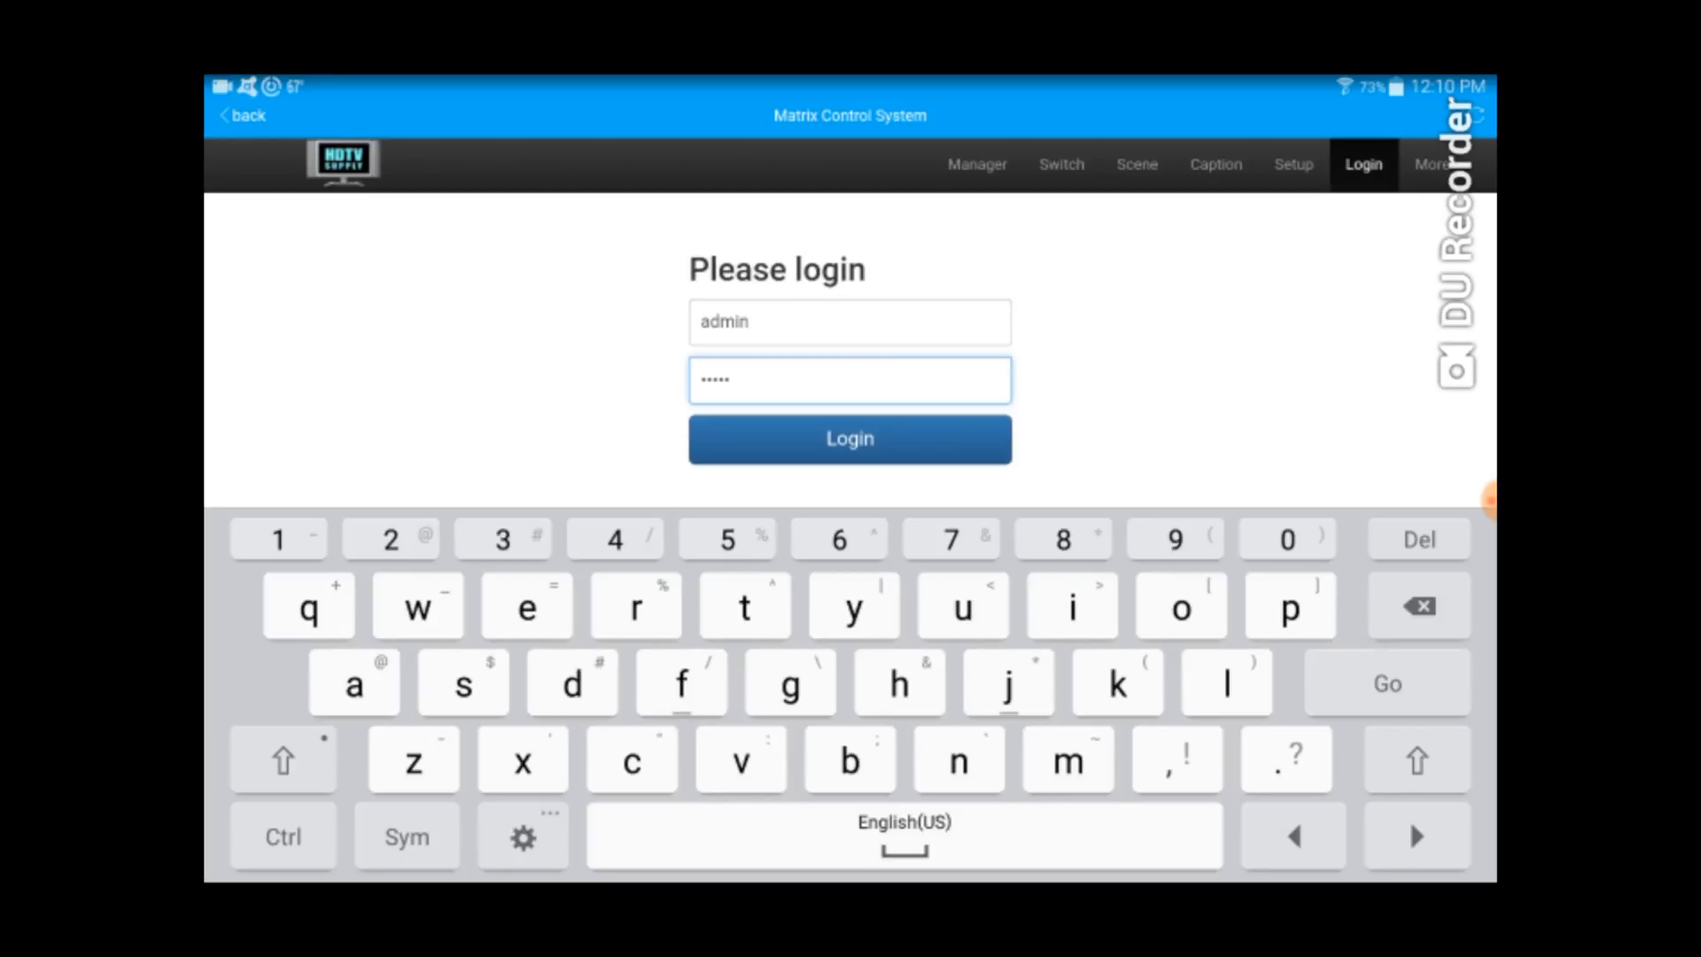
click(849, 438)
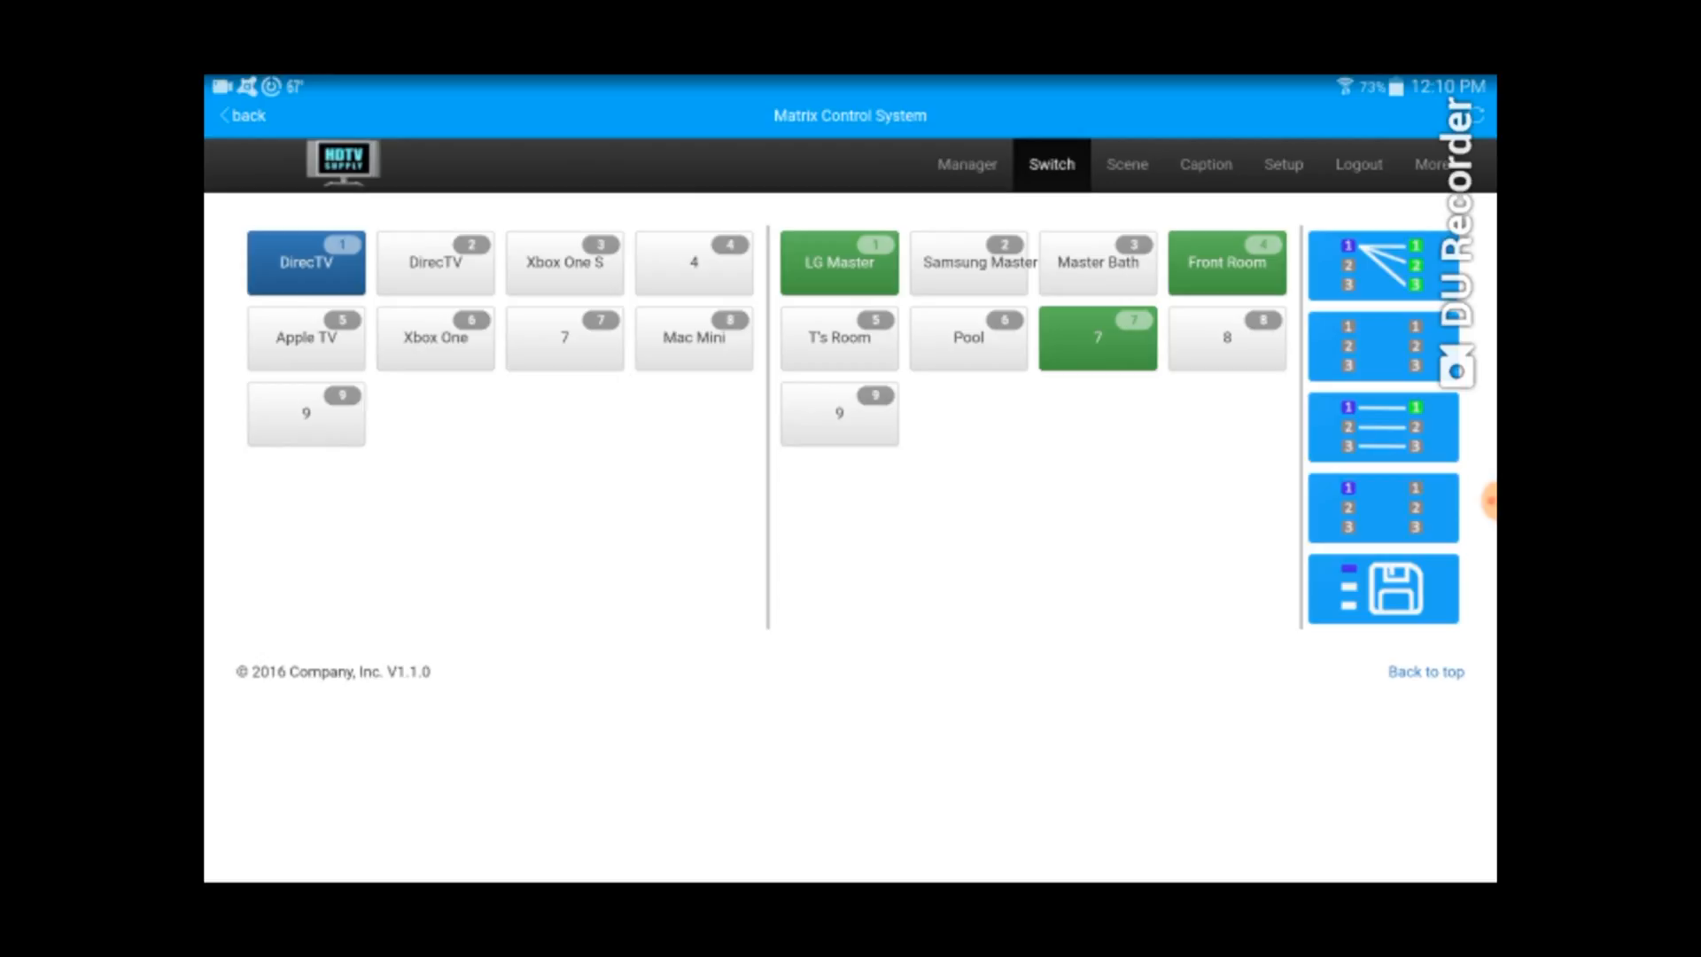
- View the Xbox One S and Xbox One output routings, then go to the Scene page
click(435, 262)
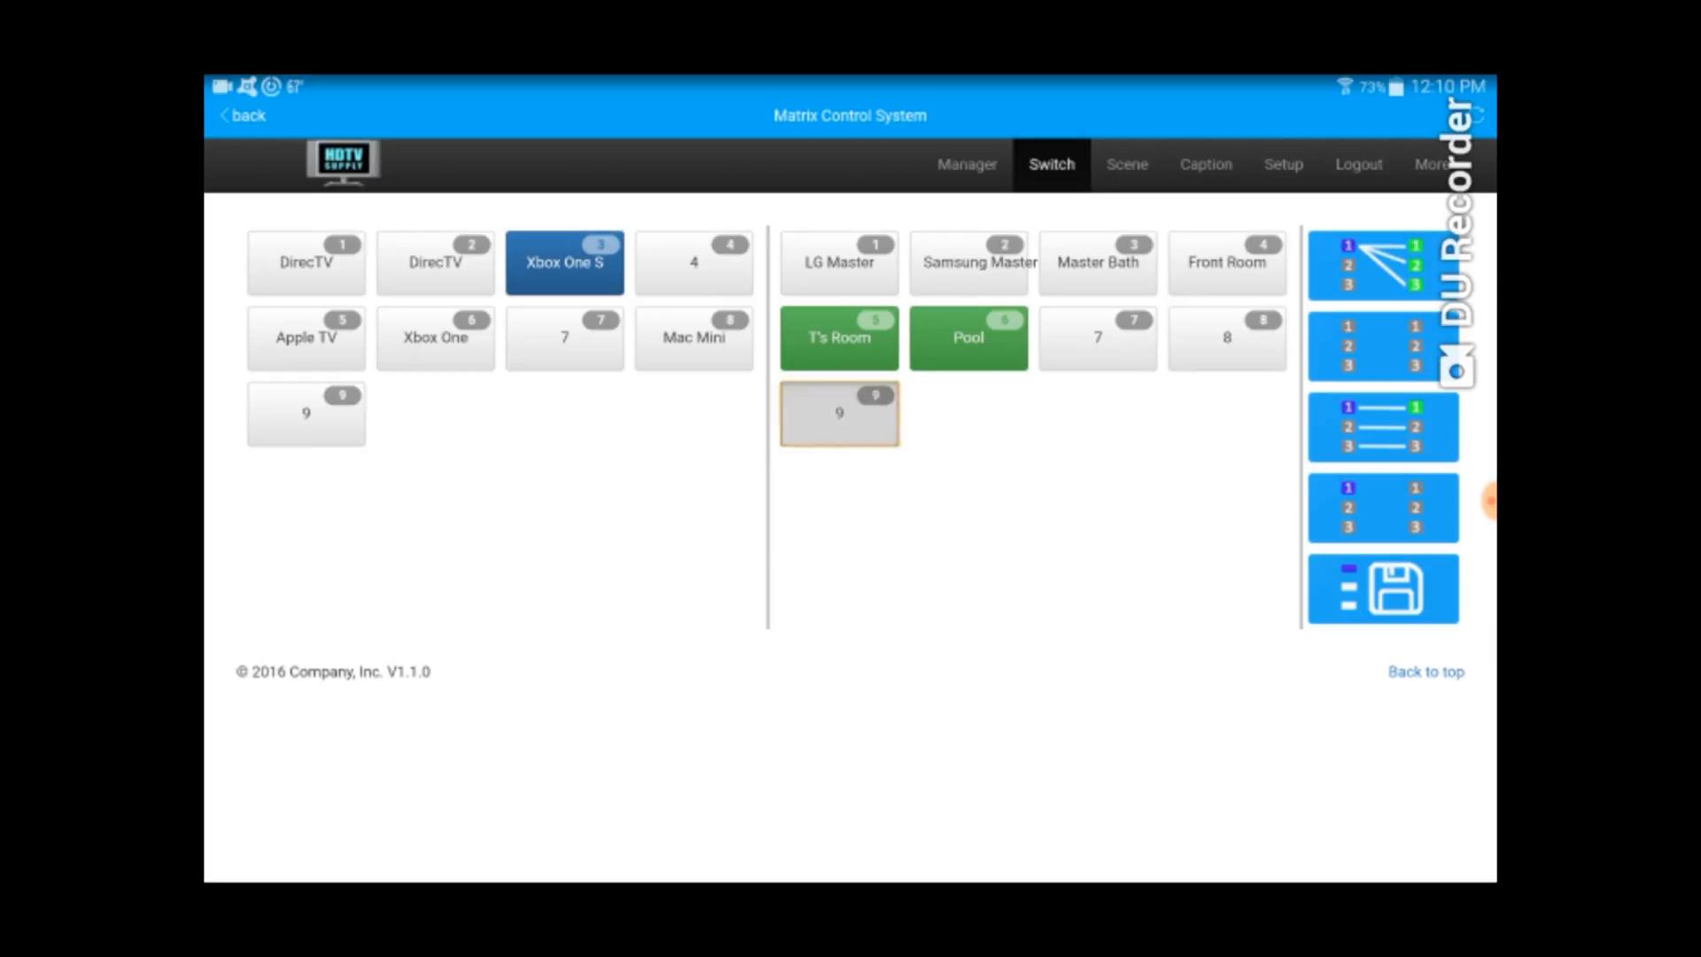
click(434, 337)
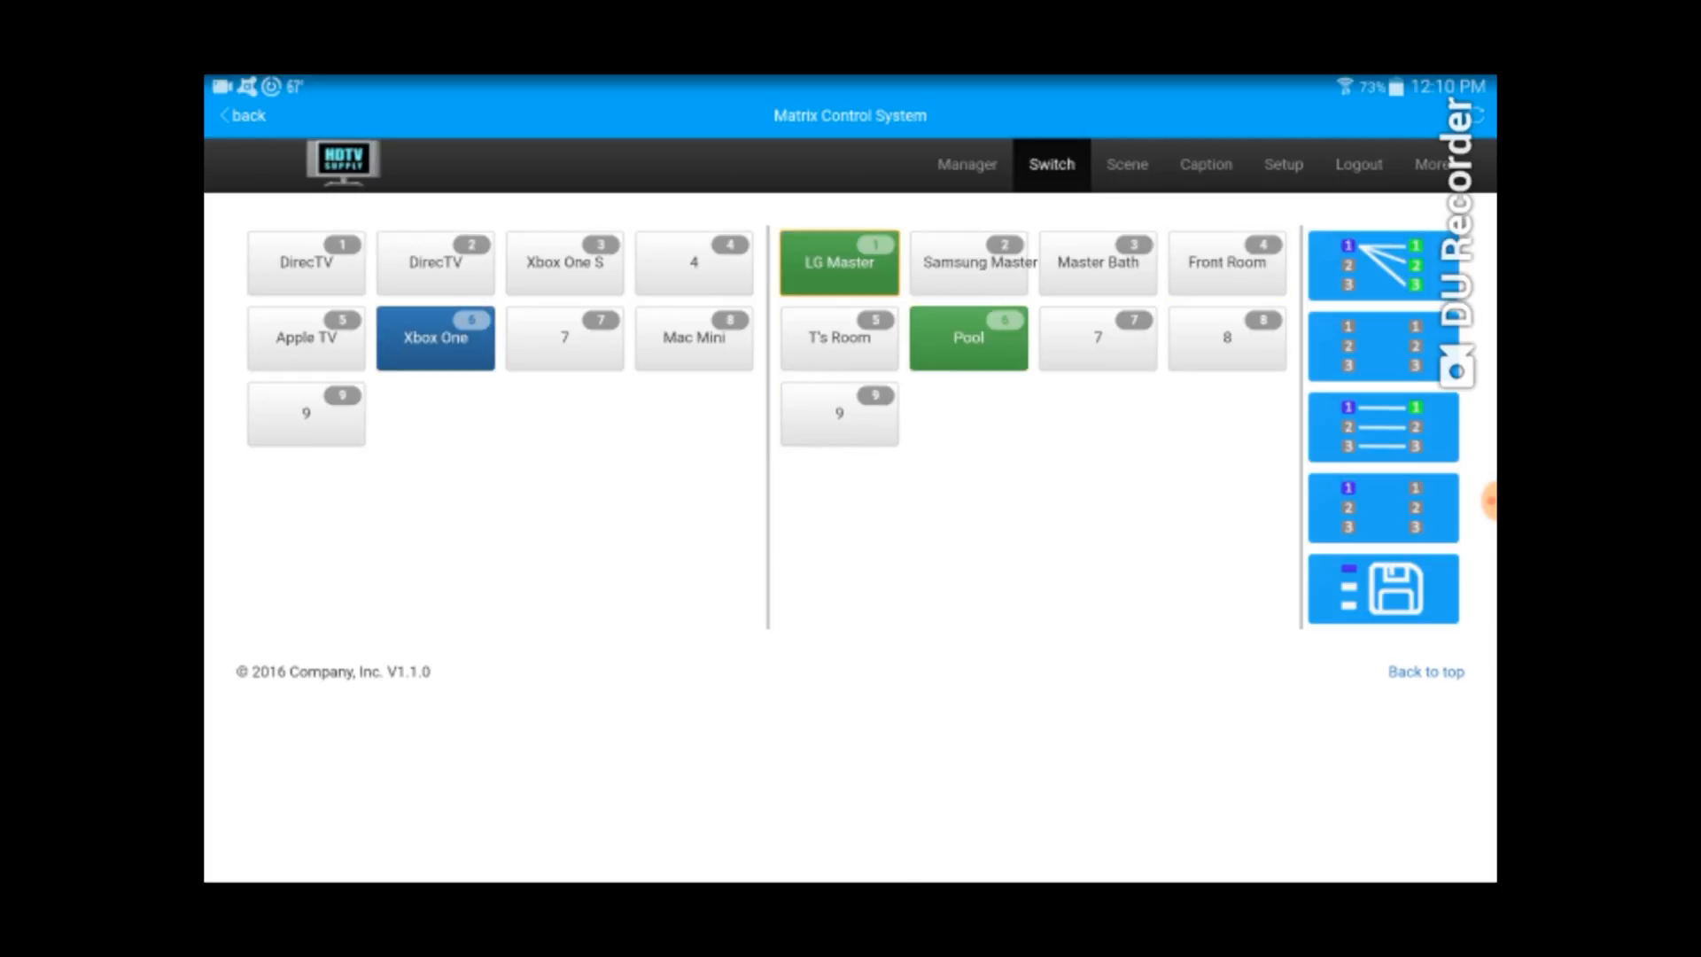
click(1126, 164)
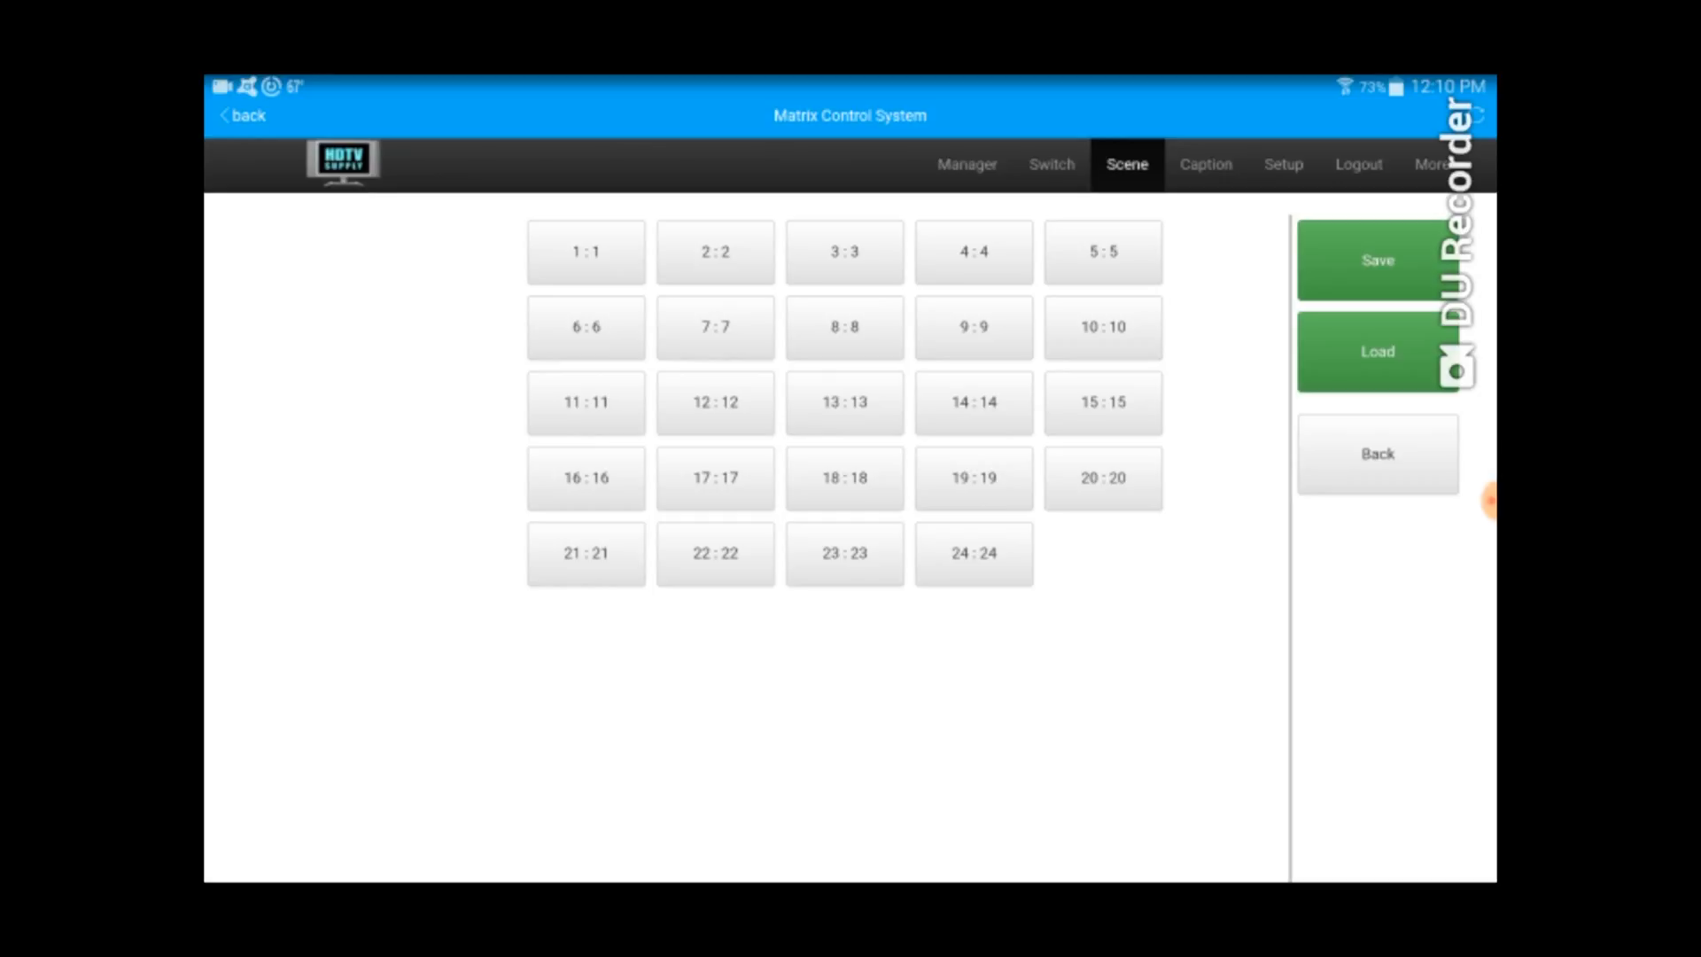
- Review the scene, input and output names on the Caption page, then log out
click(1204, 164)
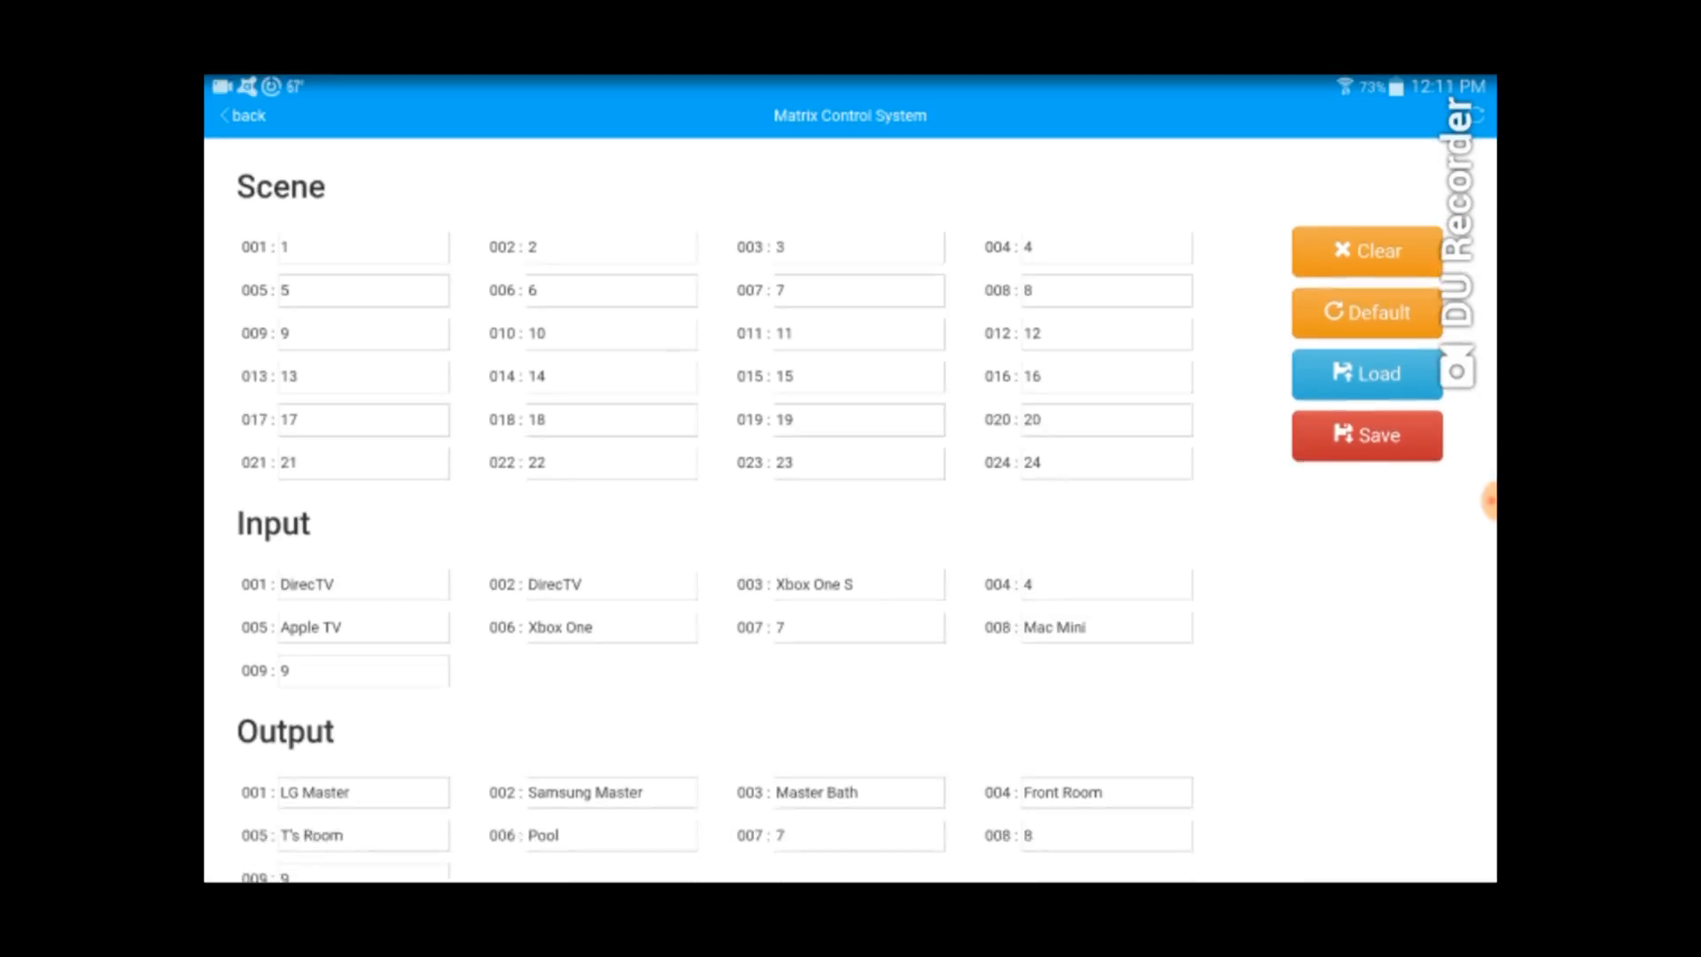
scroll(down, 3)
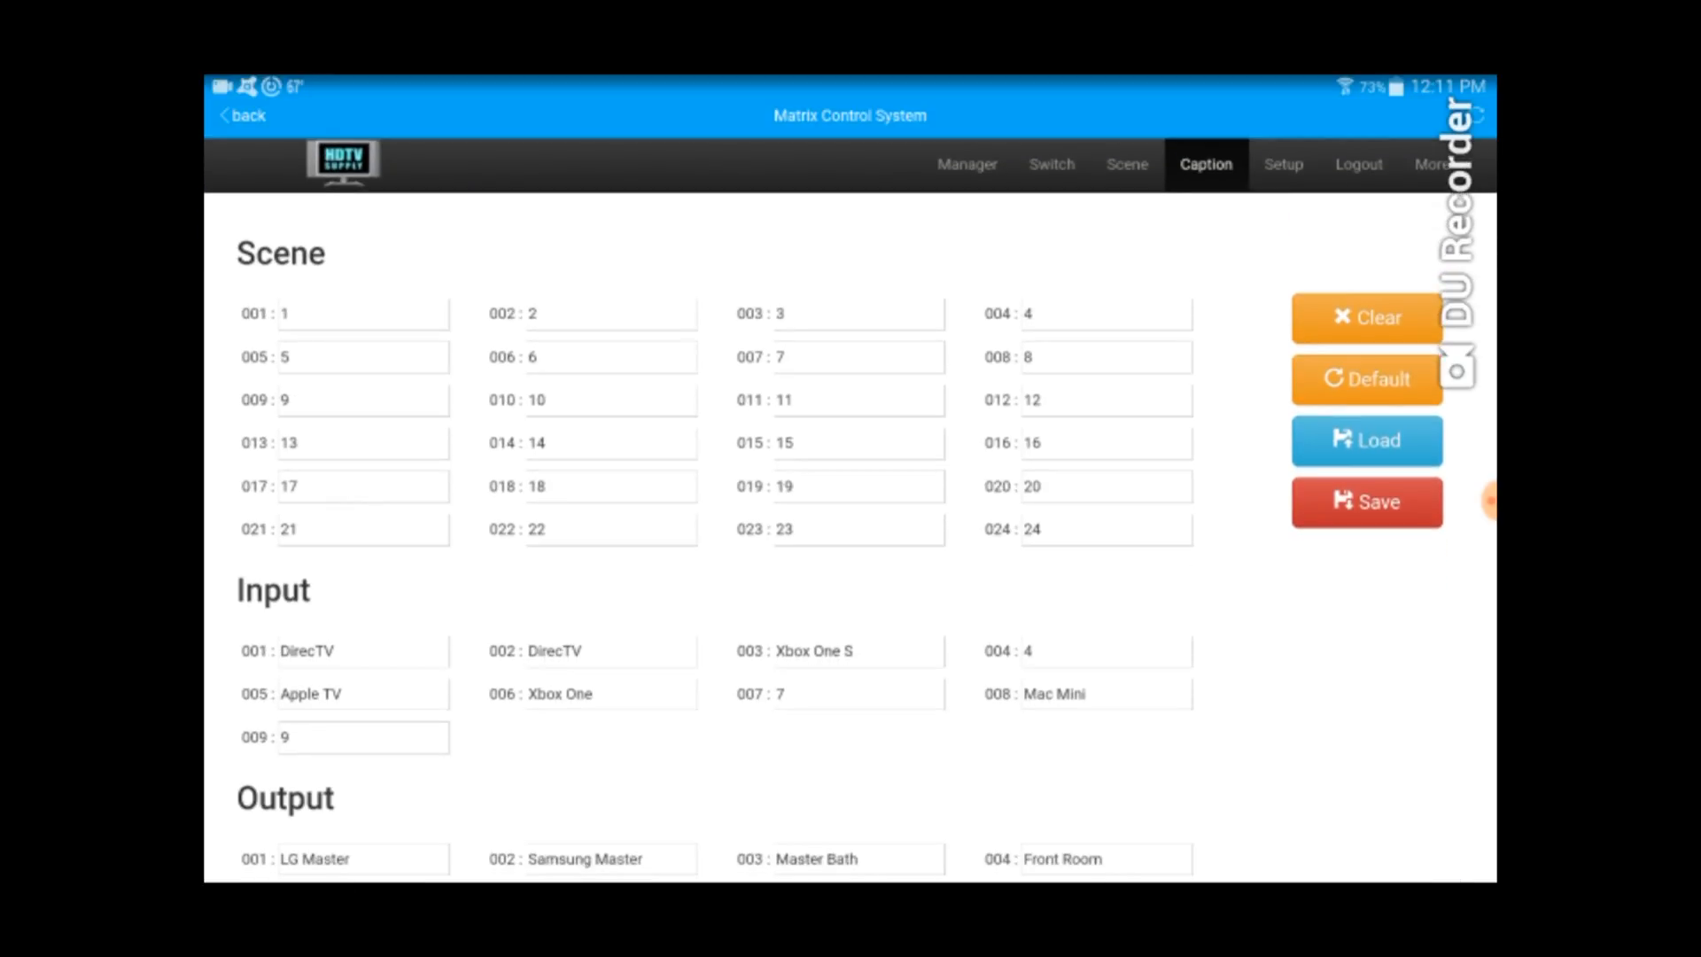
click(1282, 164)
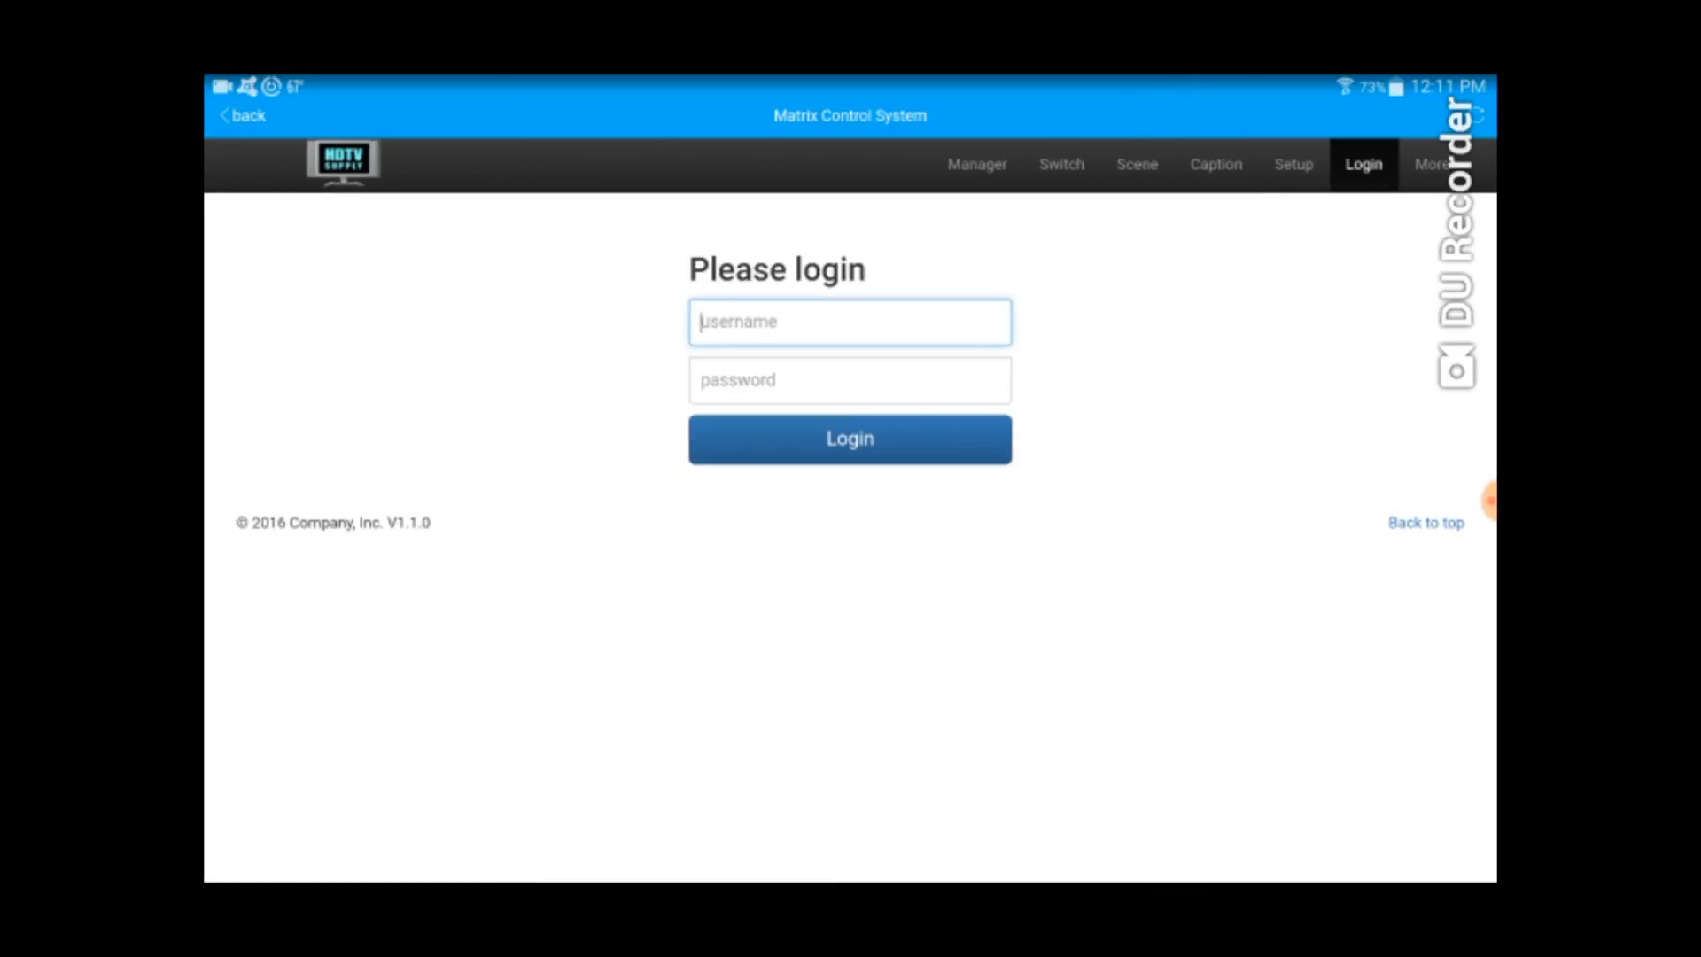
- Go to the home screen, reopen Firefox and start a new tab
click(246, 115)
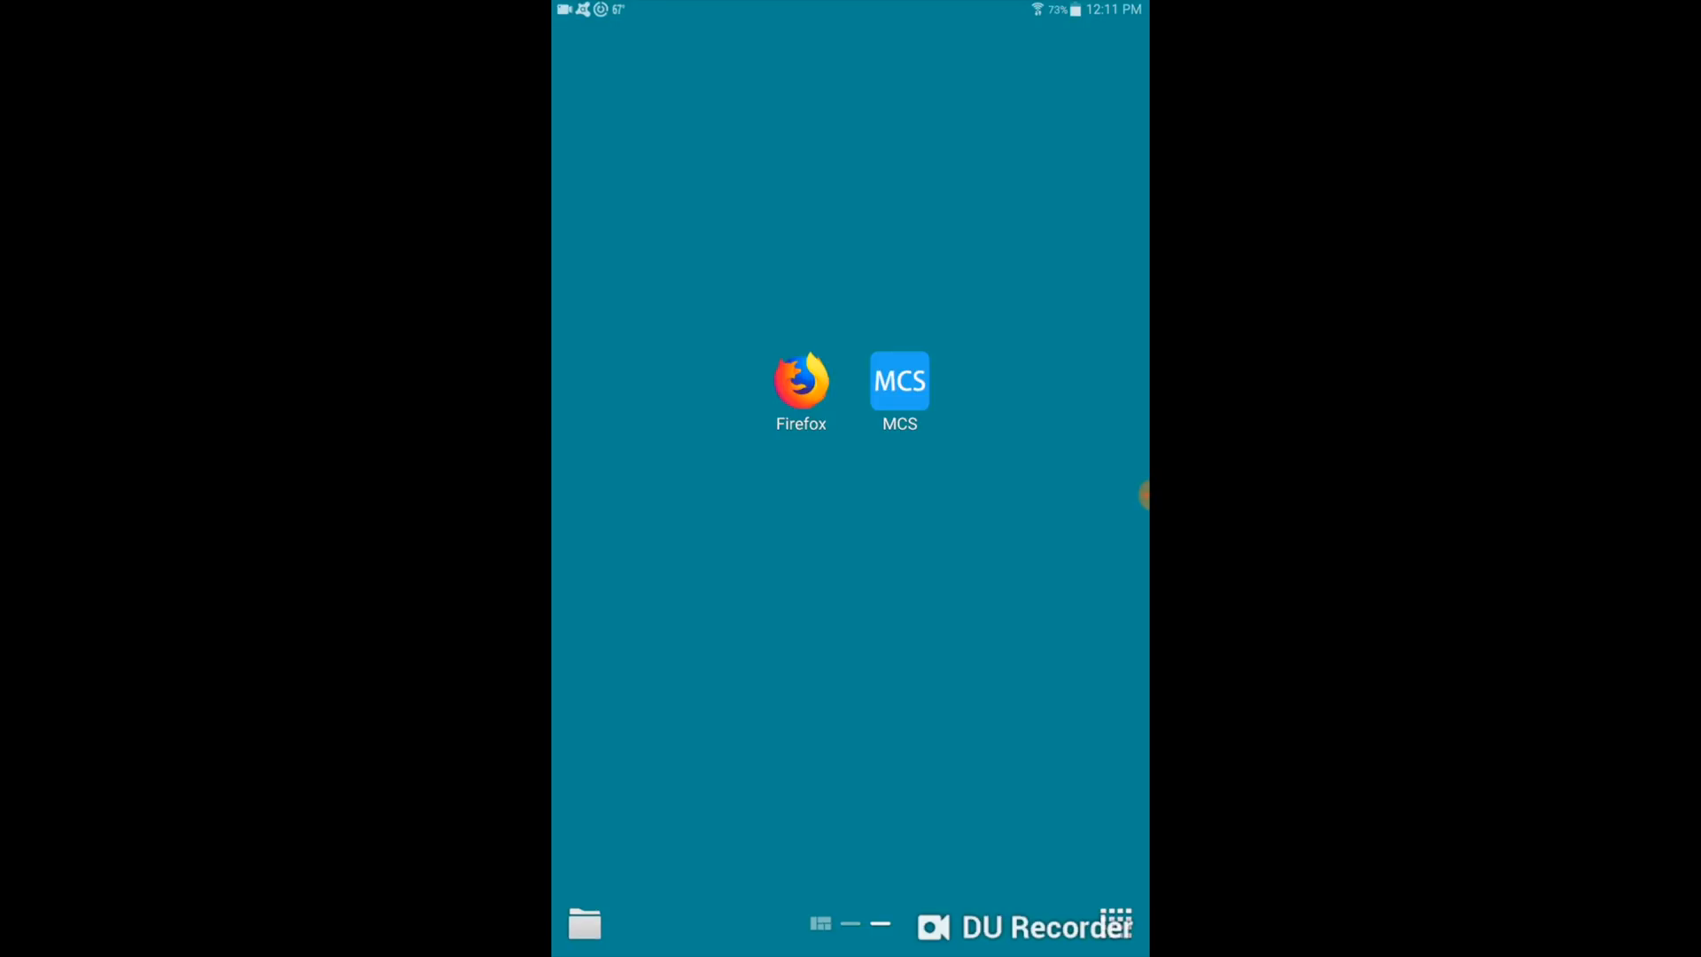
click(801, 381)
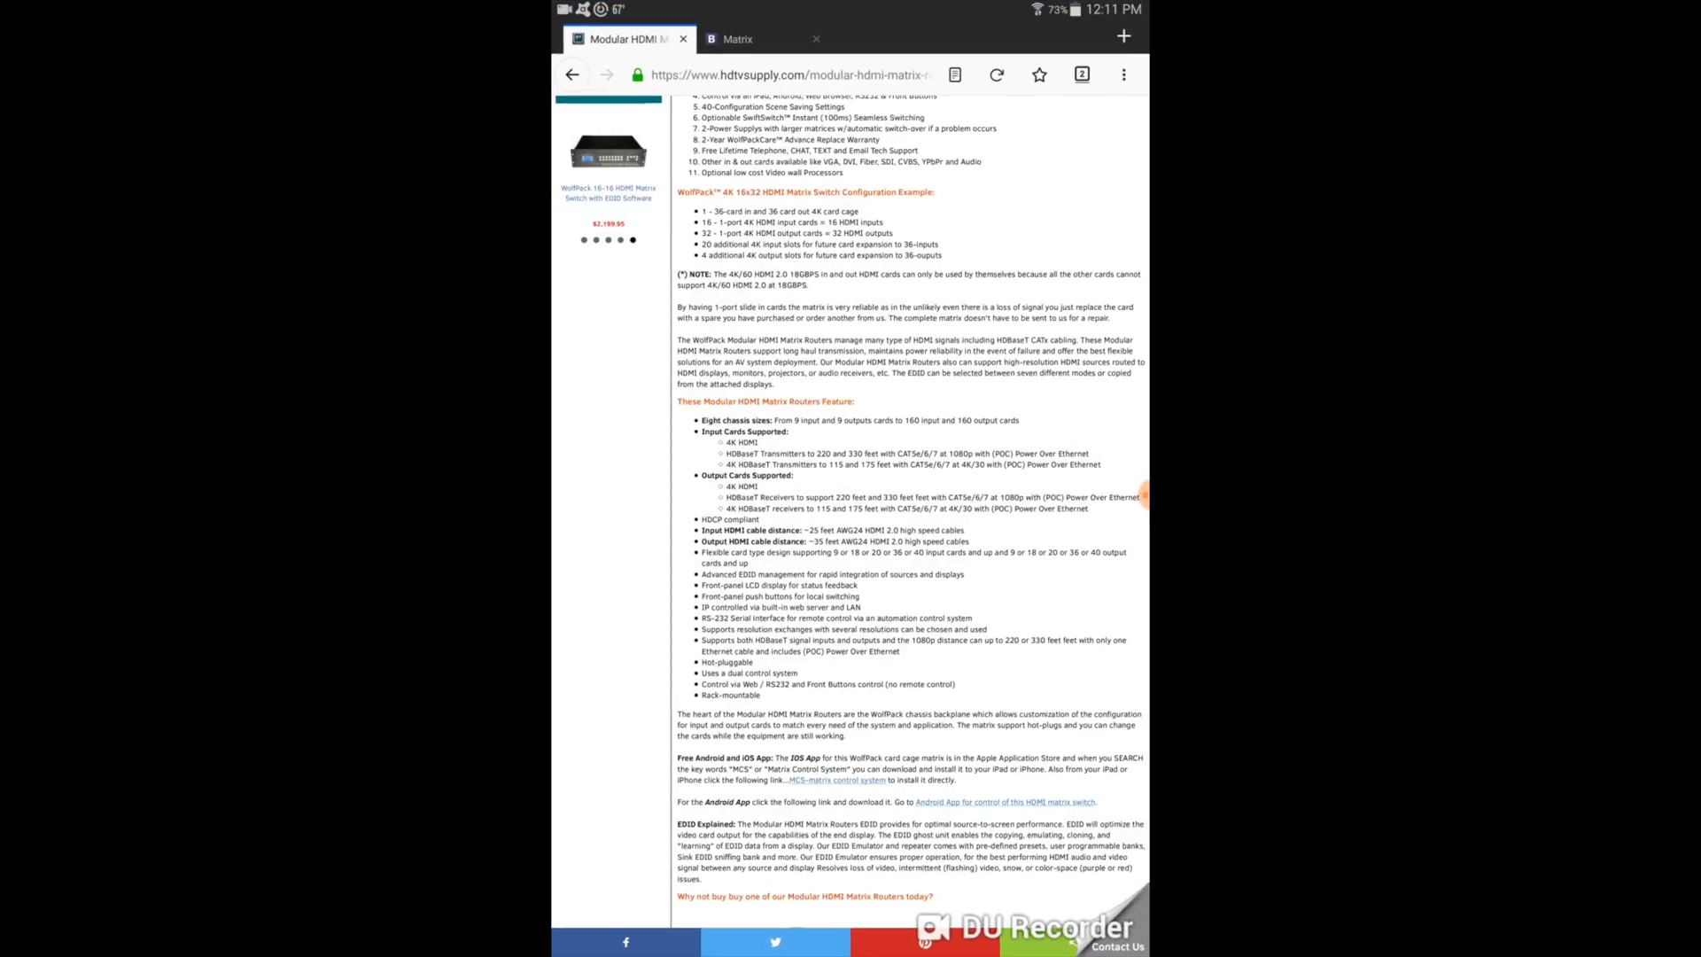
click(1123, 36)
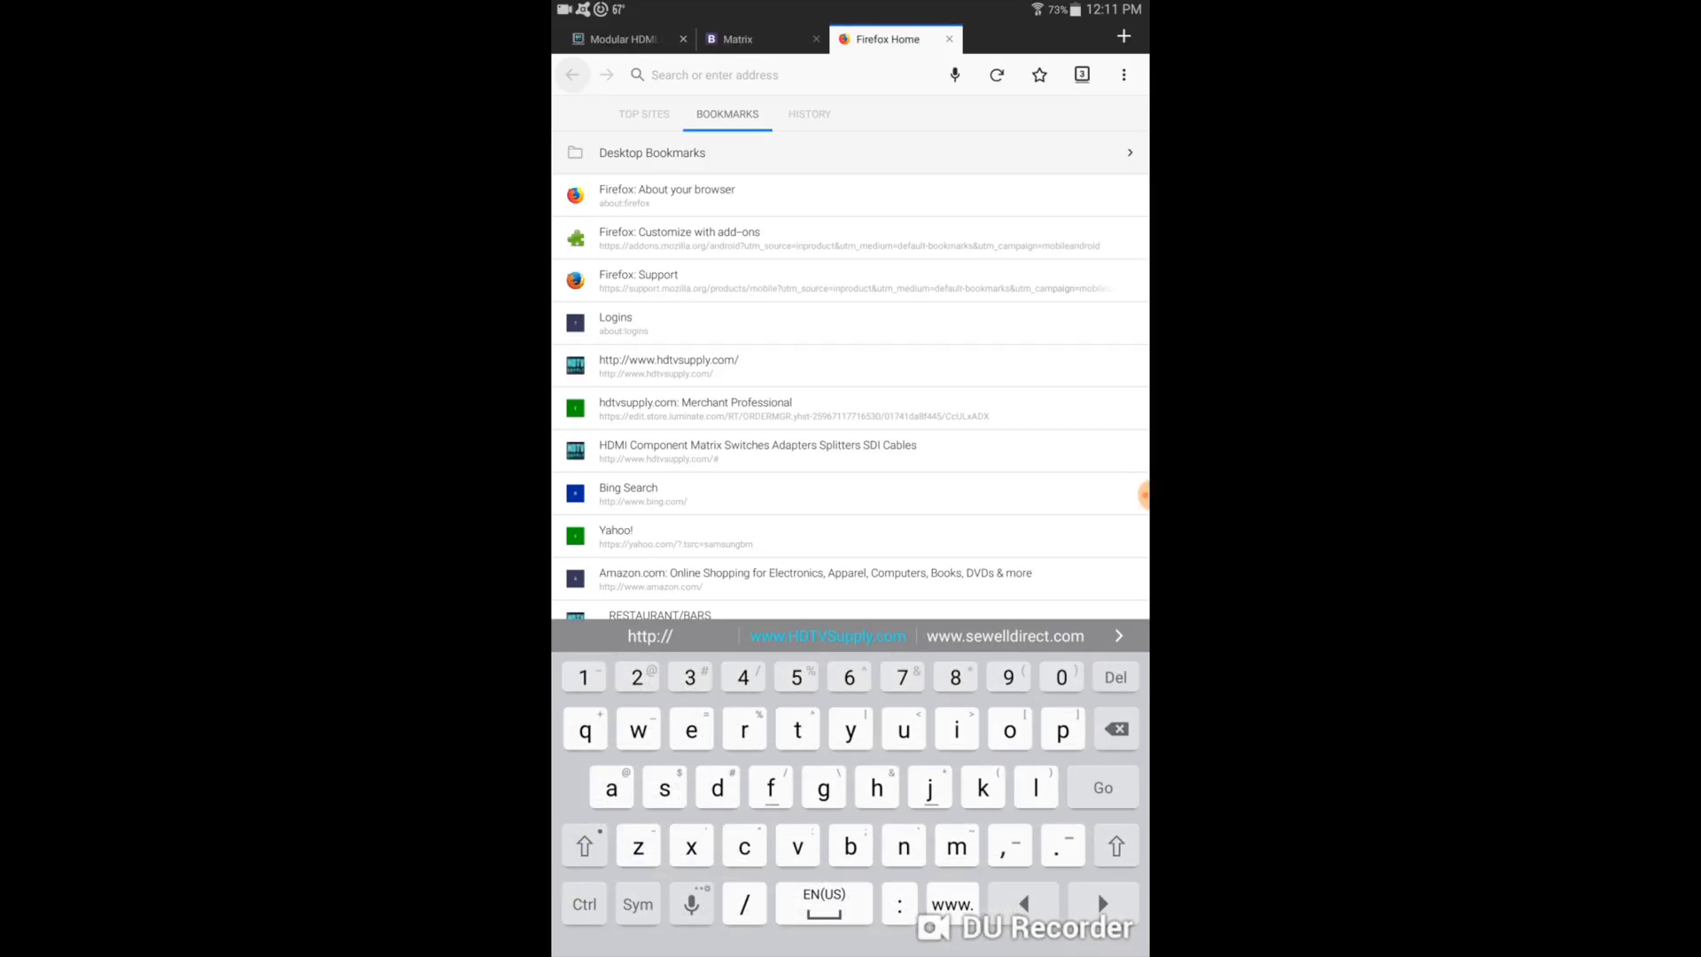
- Load the matrix's local web interface at 192.168.1.80
text(192.168)
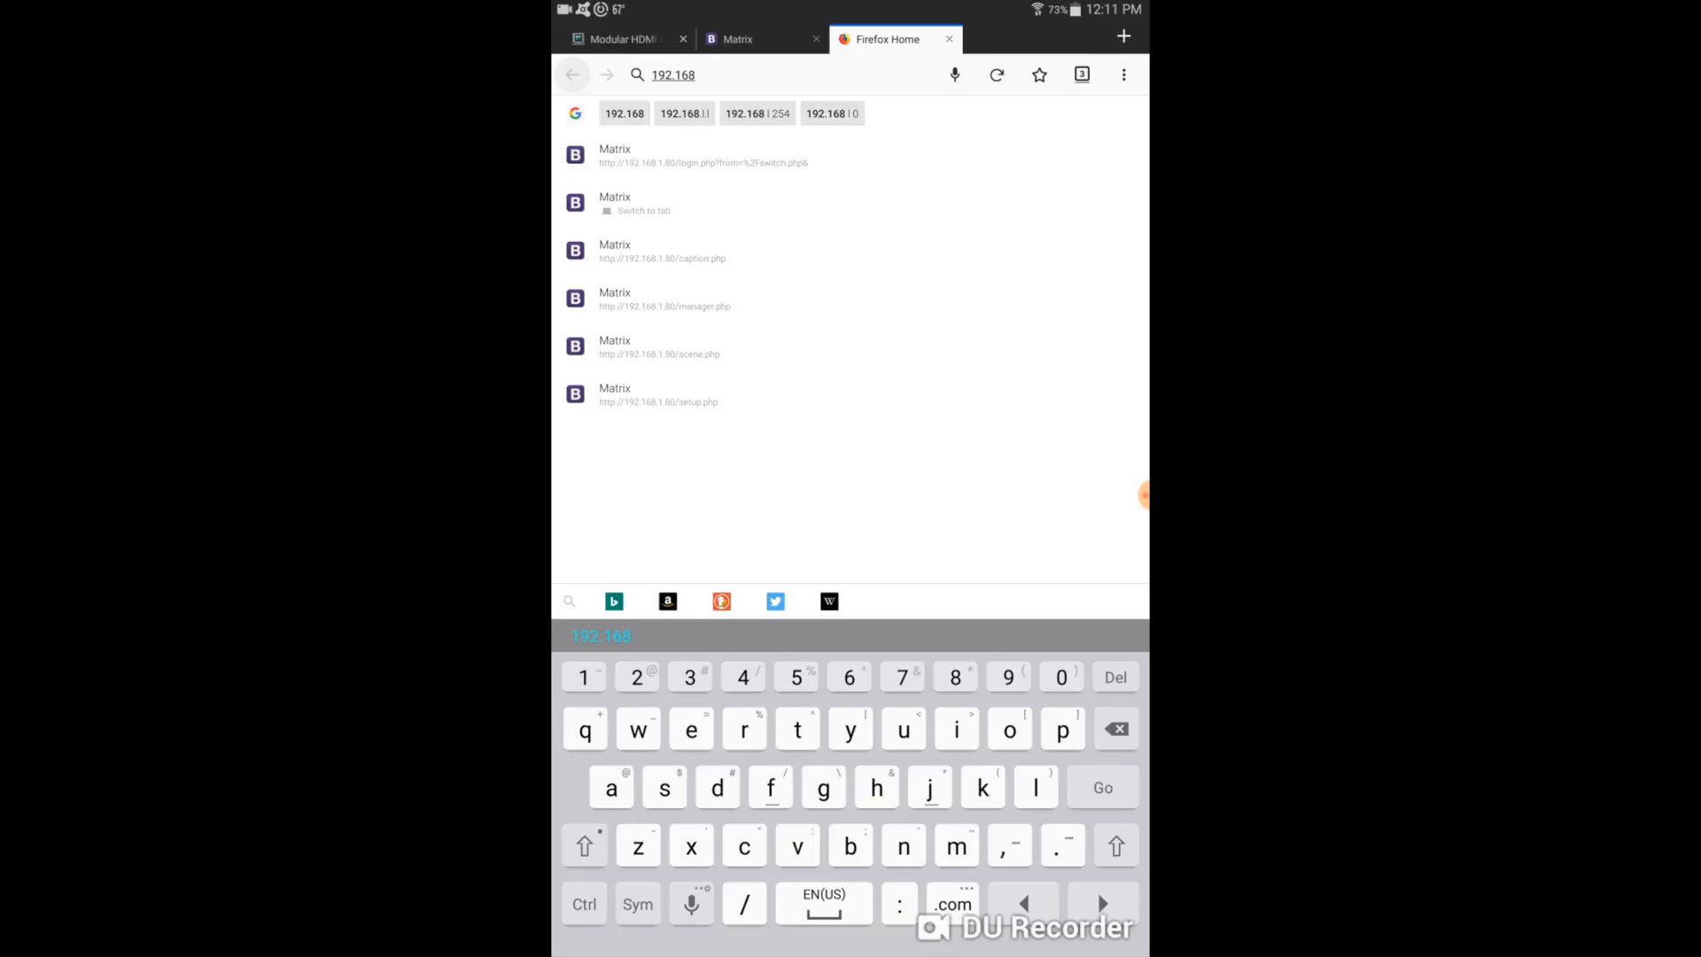
key(1)
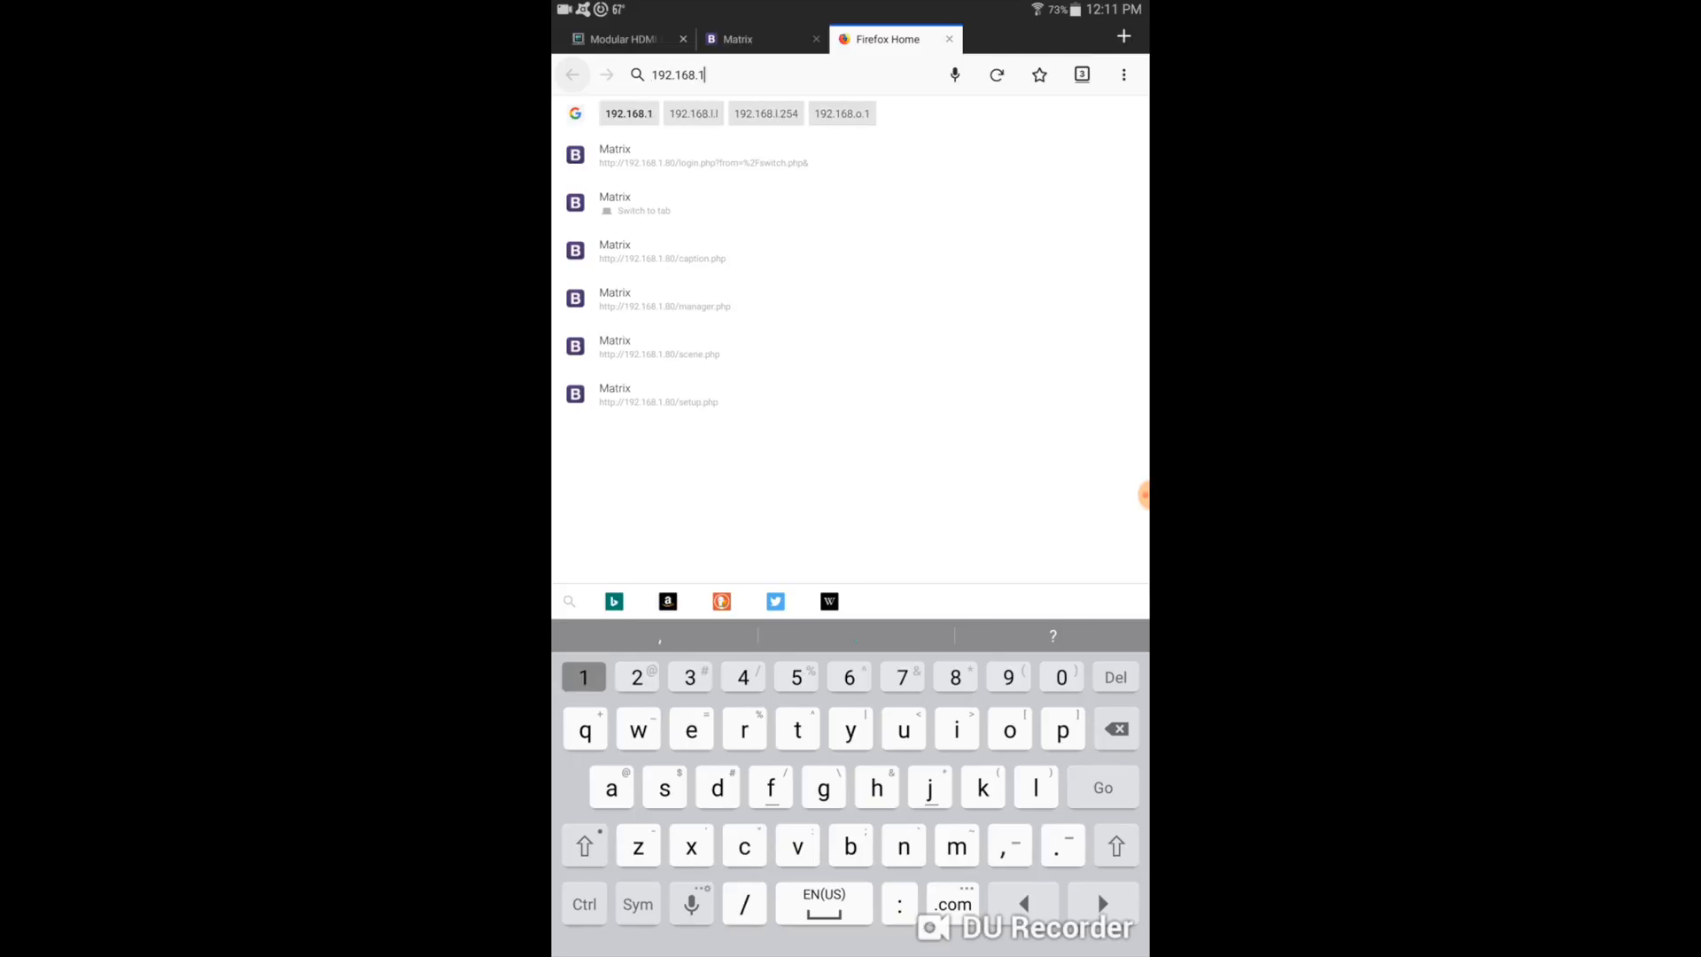
text(80/scene.php)
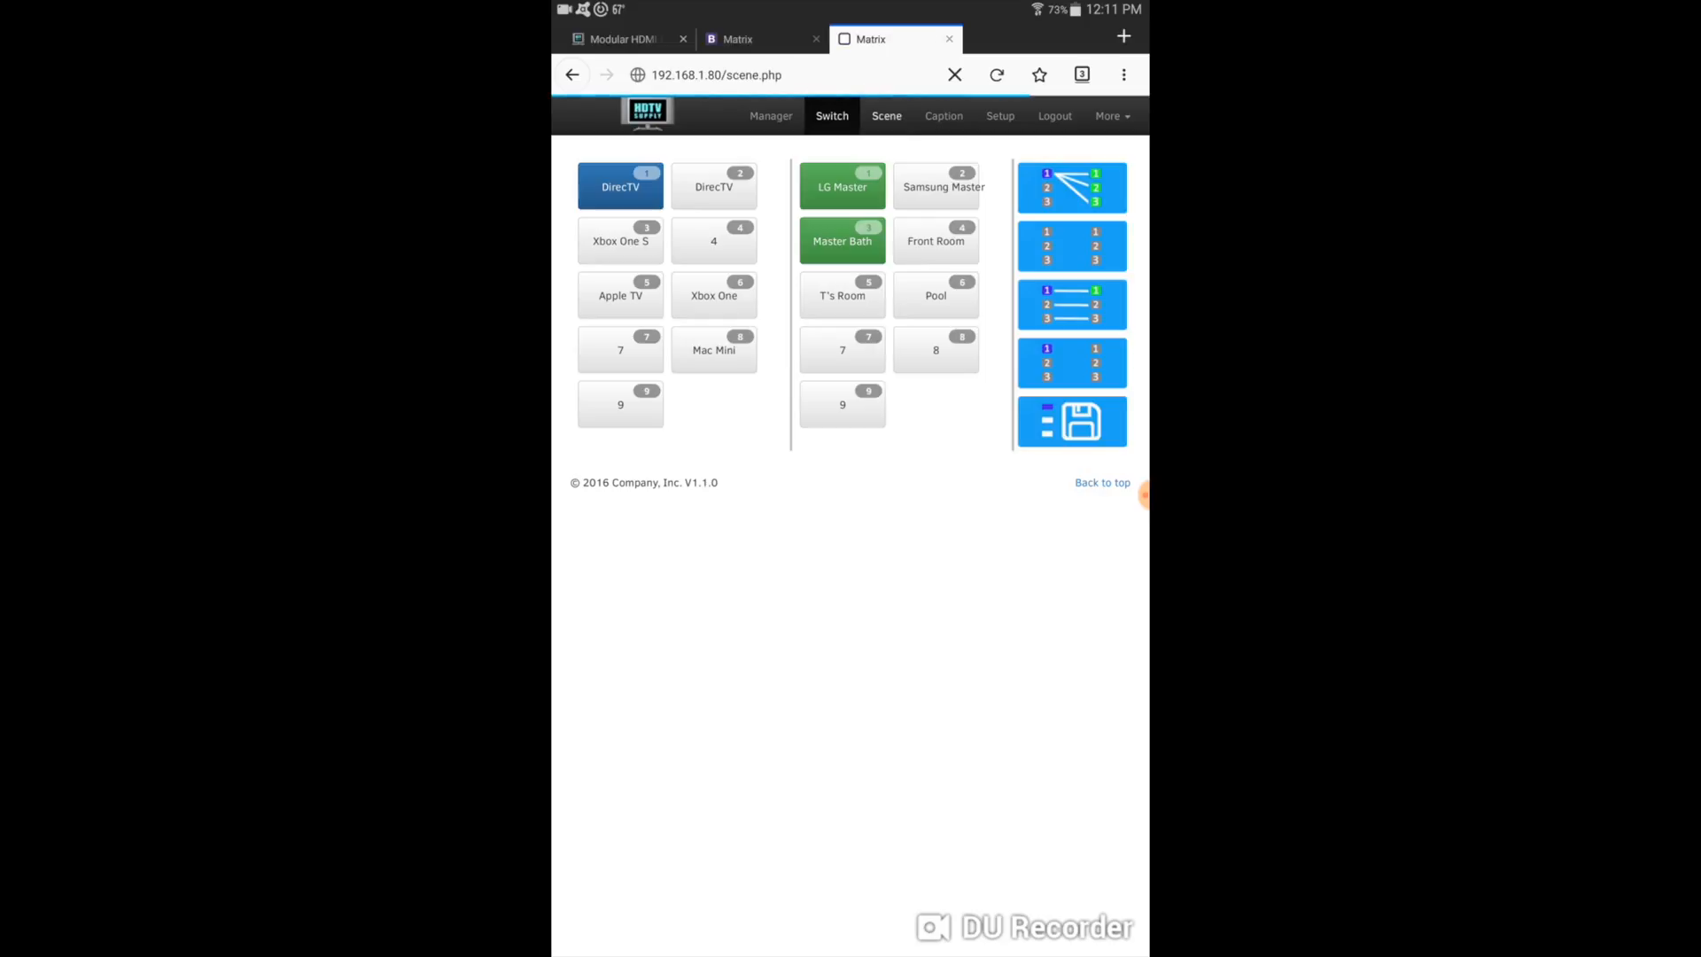
- Visit the Scene and Caption pages, then the Setup page showing Ethernet IP settings
click(885, 116)
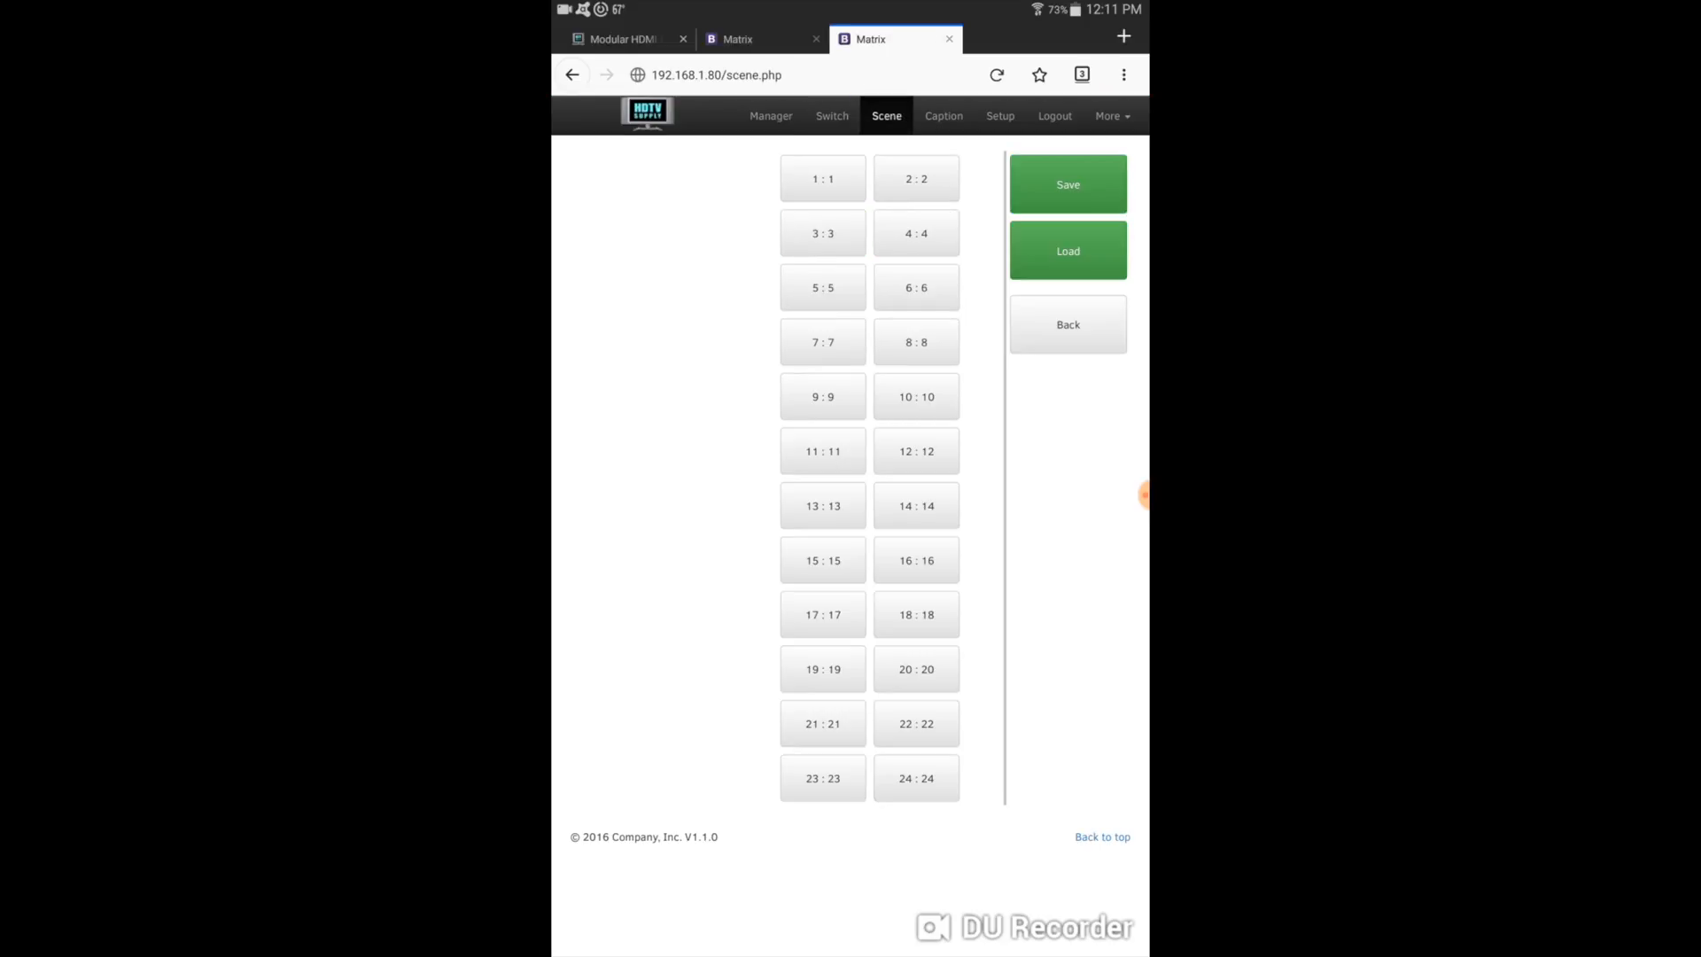
click(942, 117)
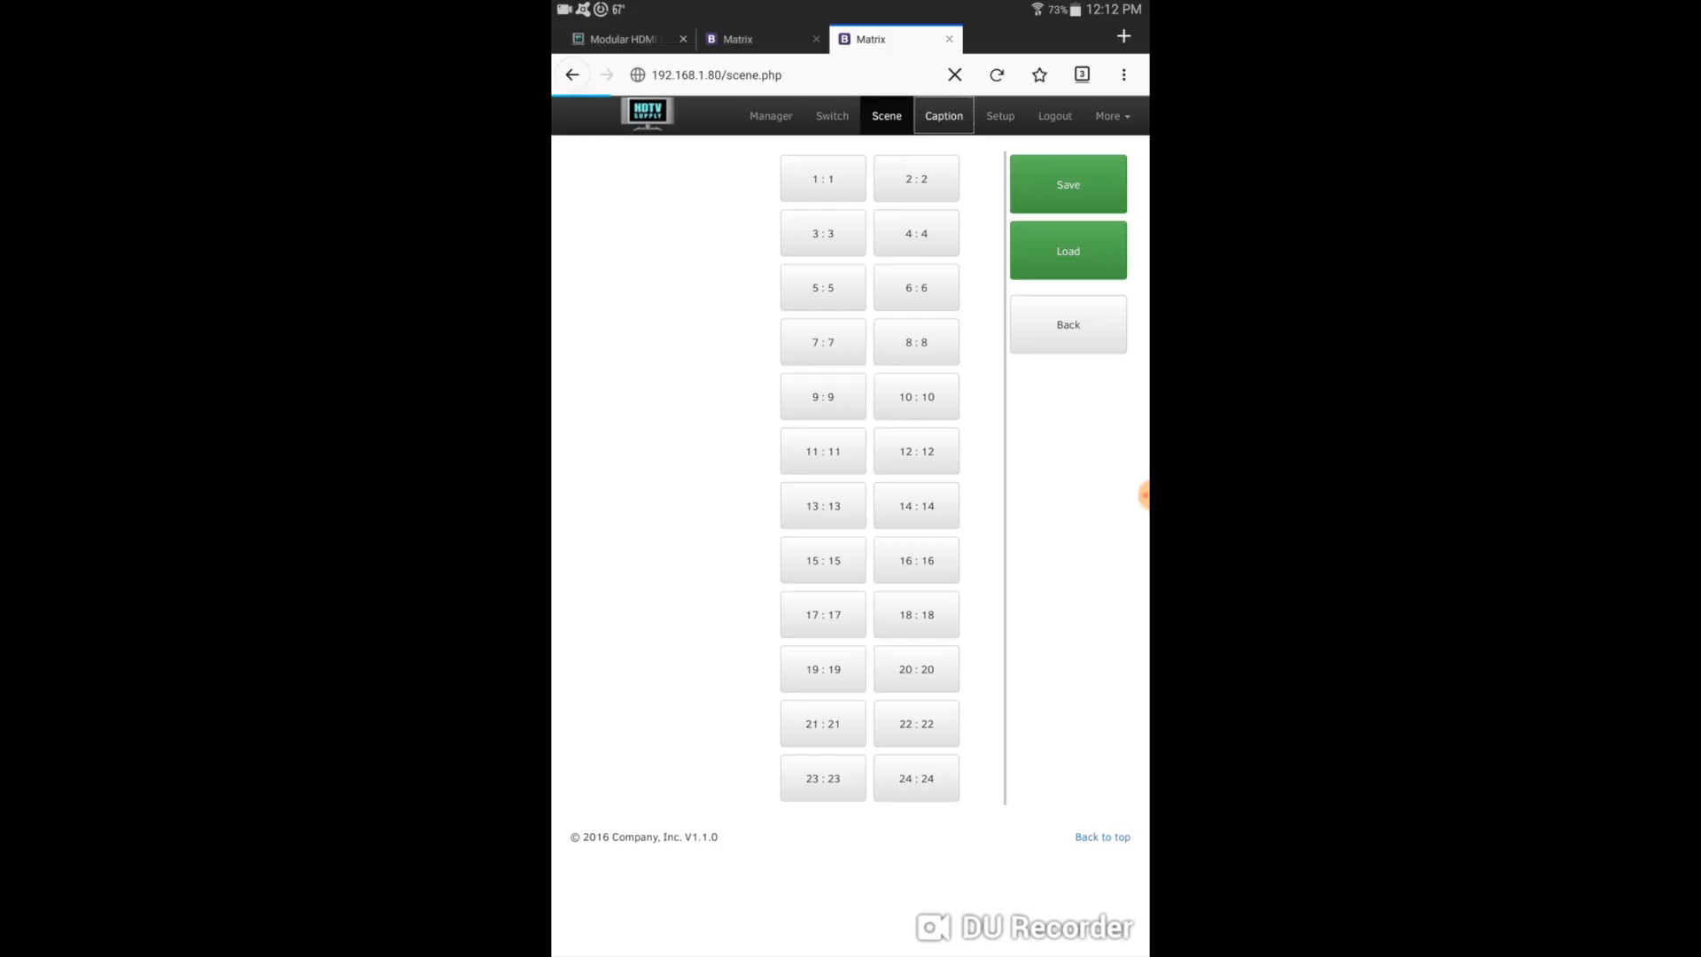
click(941, 116)
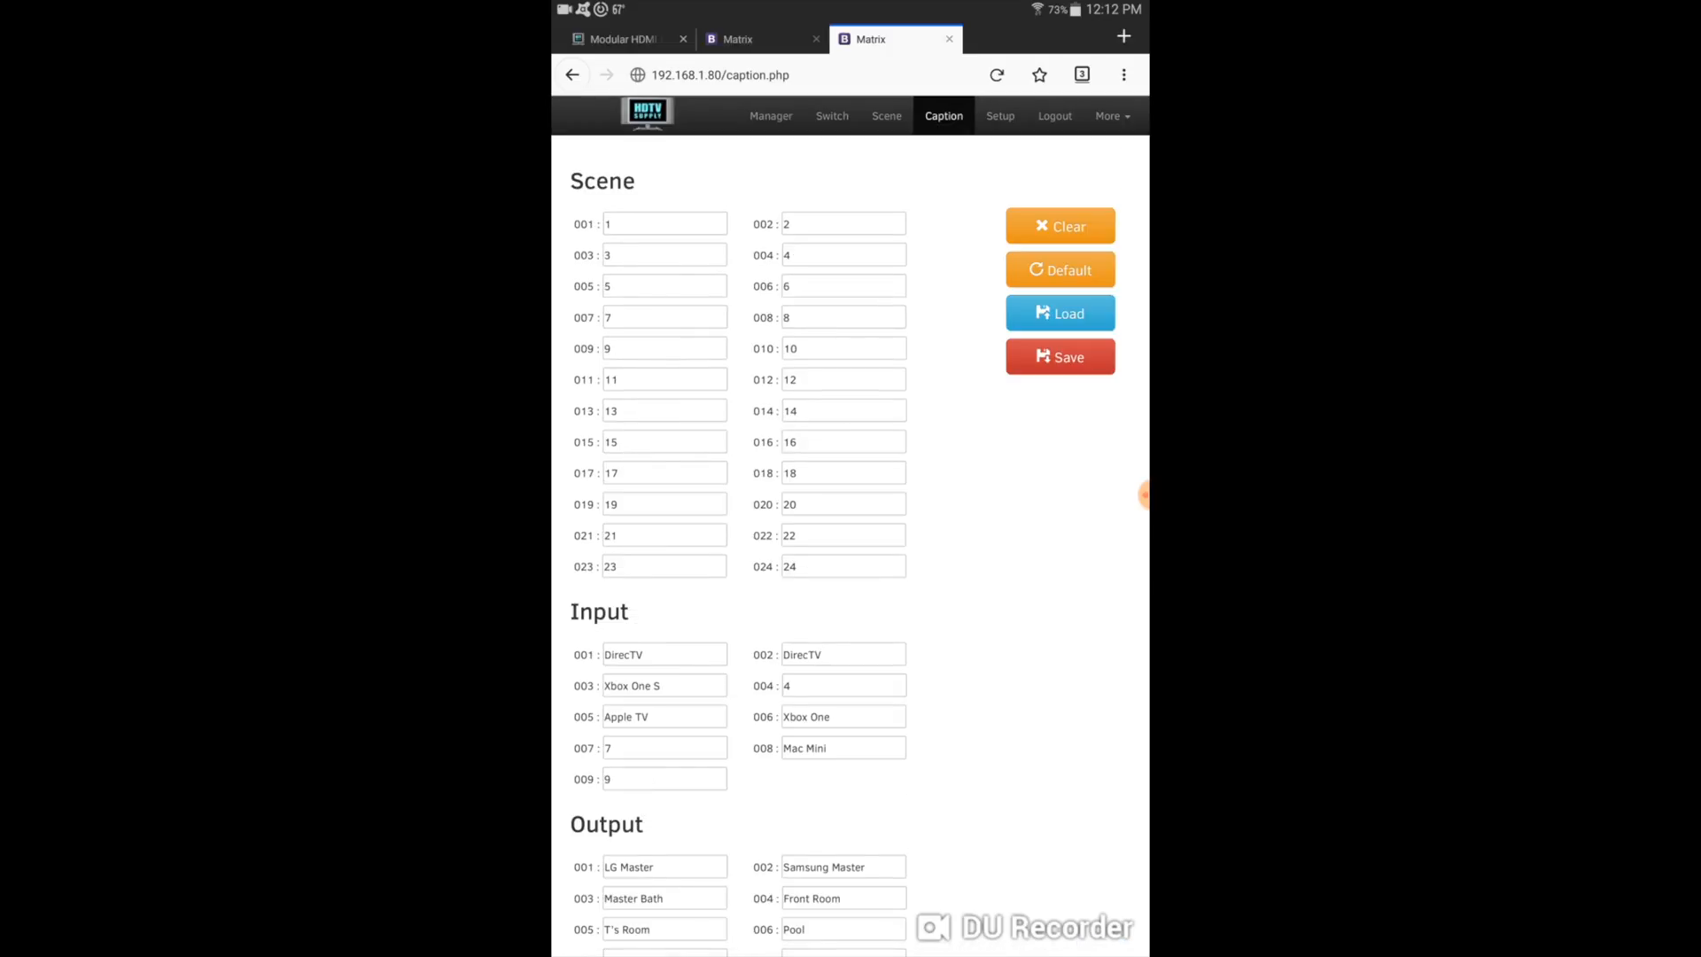
click(999, 116)
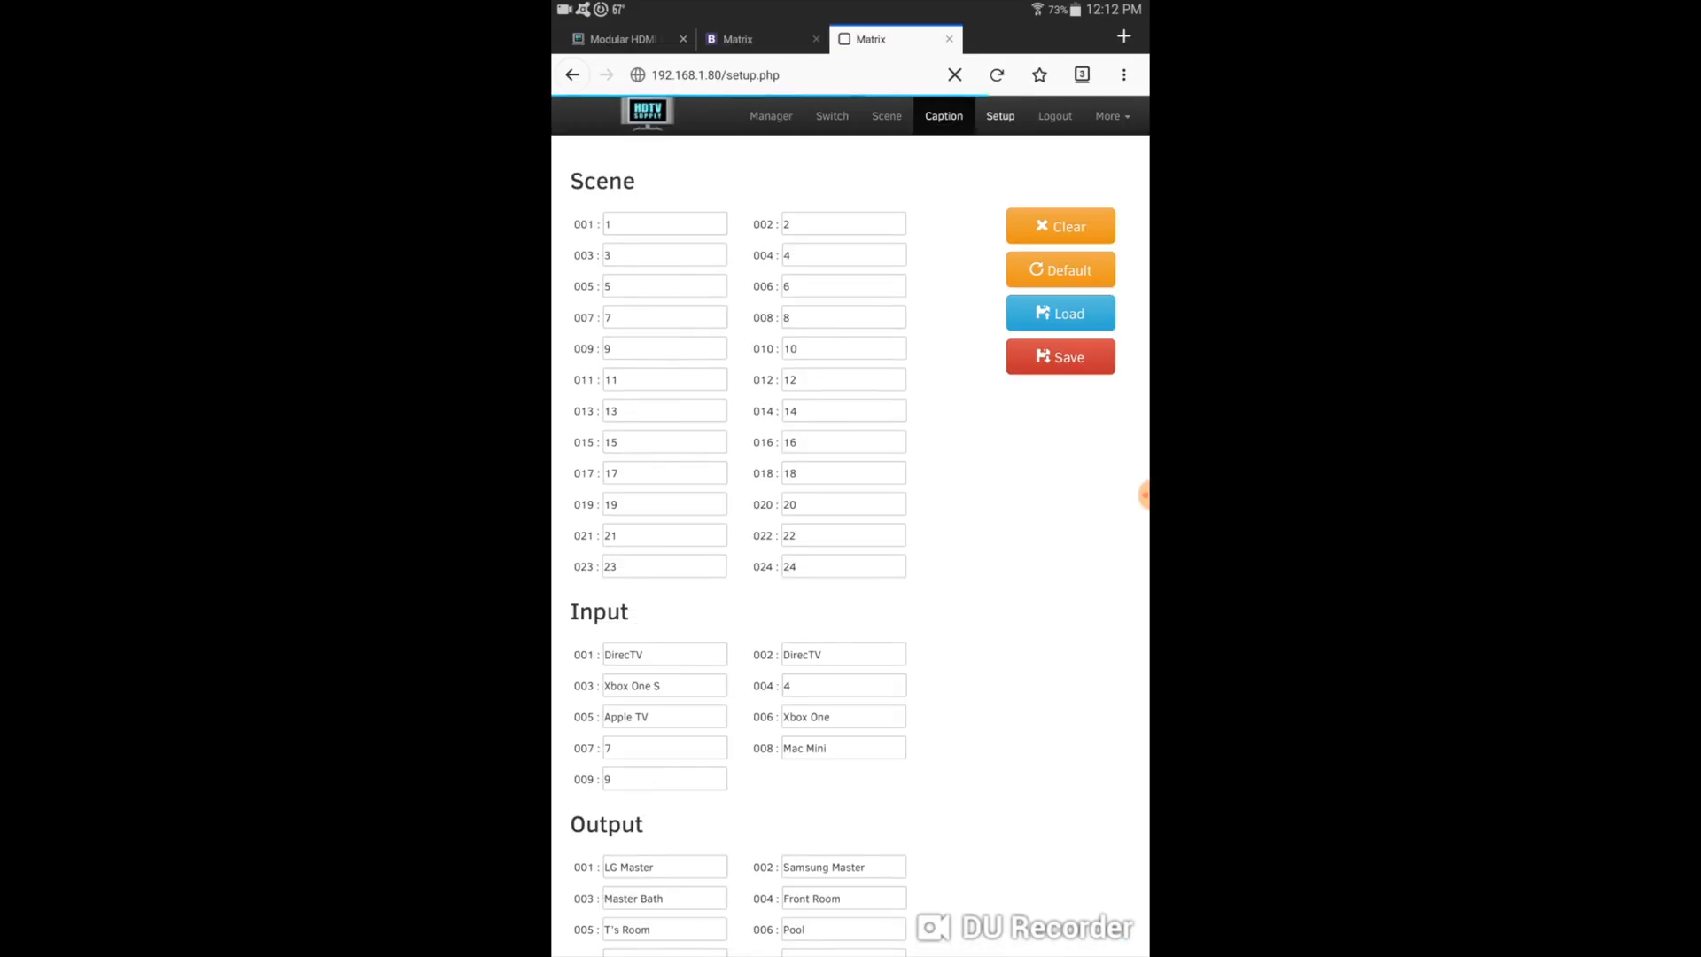
click(999, 116)
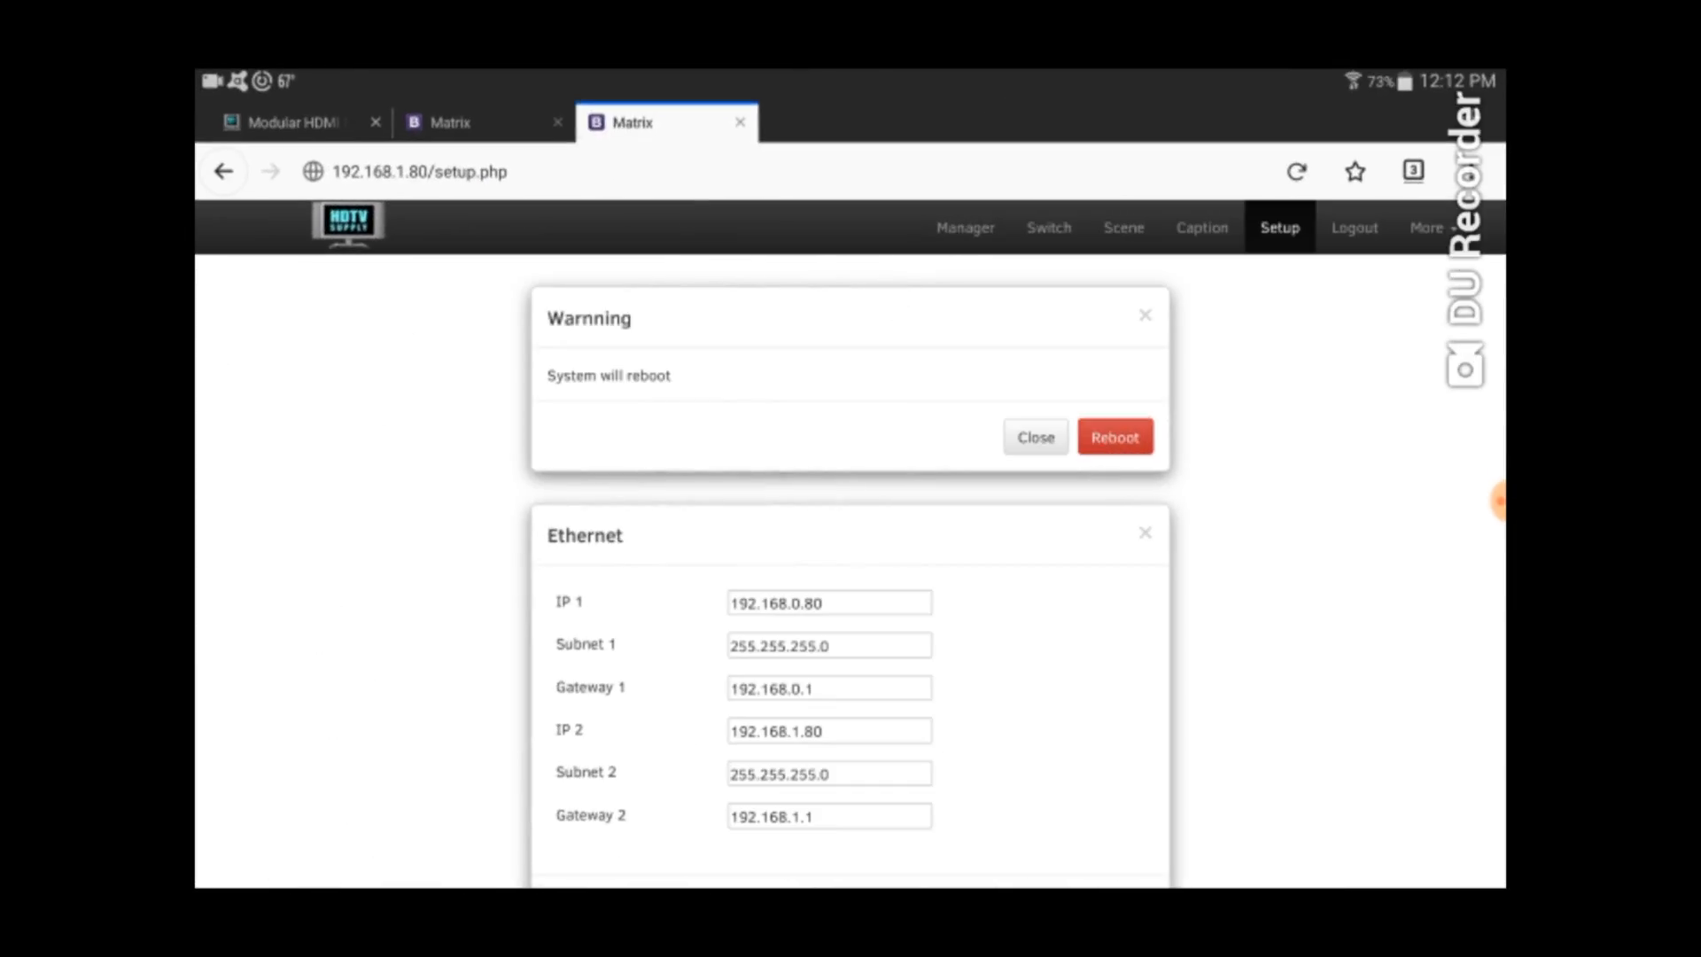
- Dismiss the reboot warning and show DirecTV routed to LG Master and Master Bath
click(1048, 228)
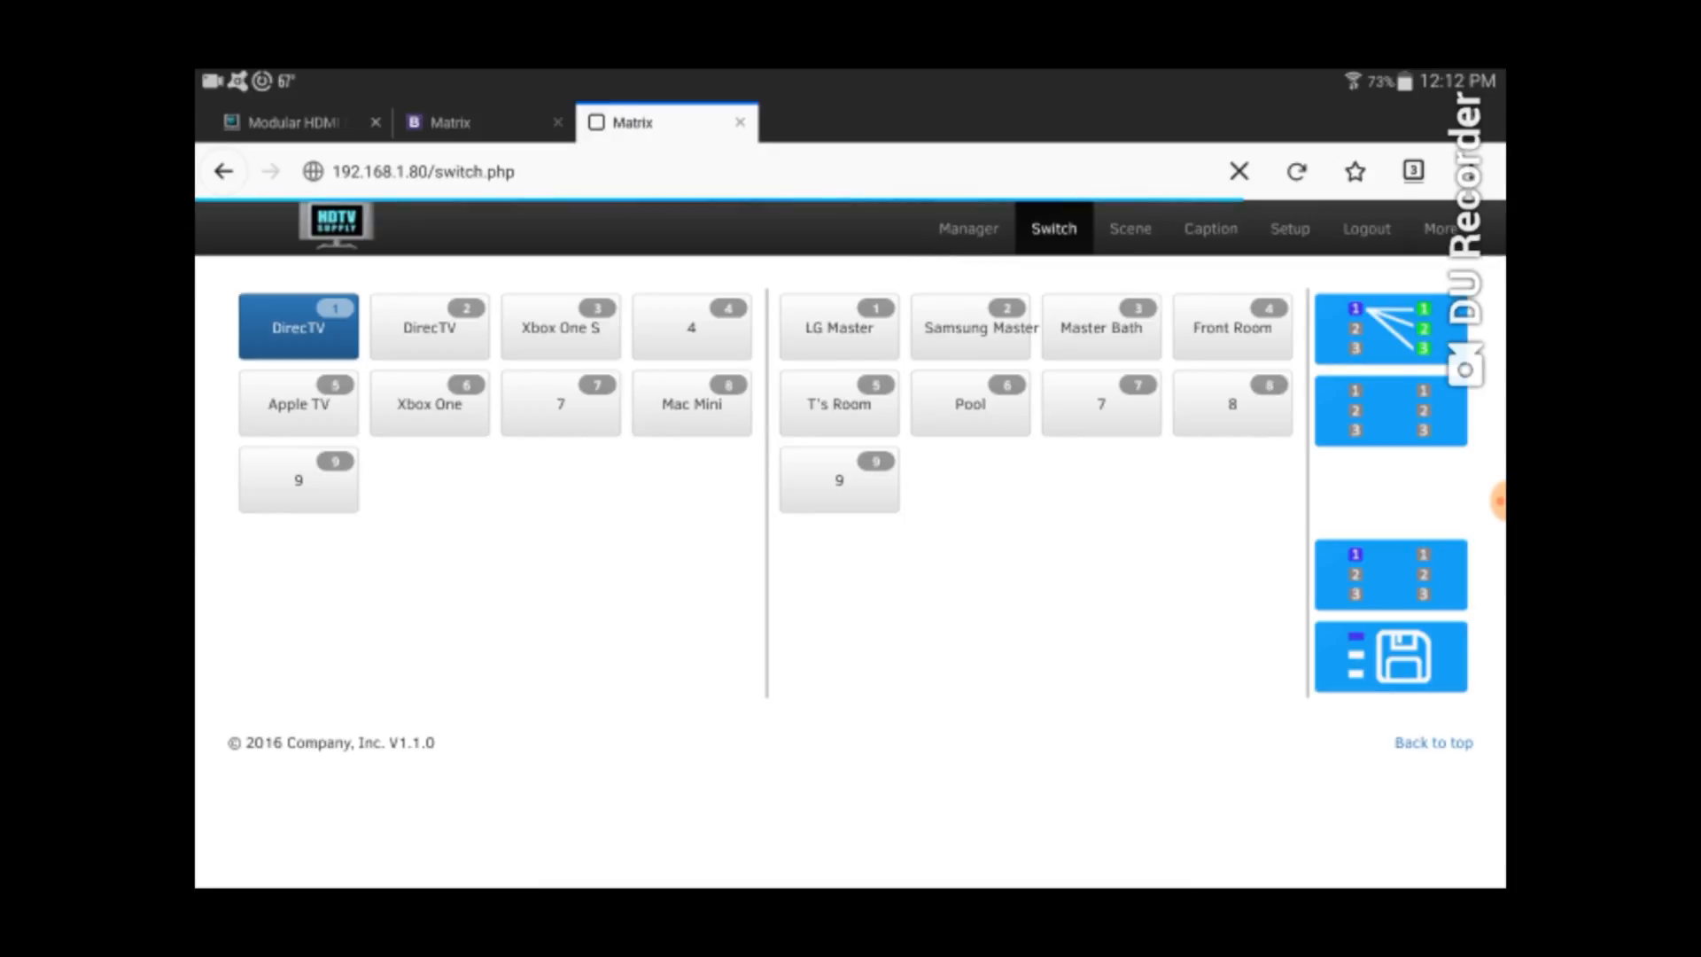
click(1100, 327)
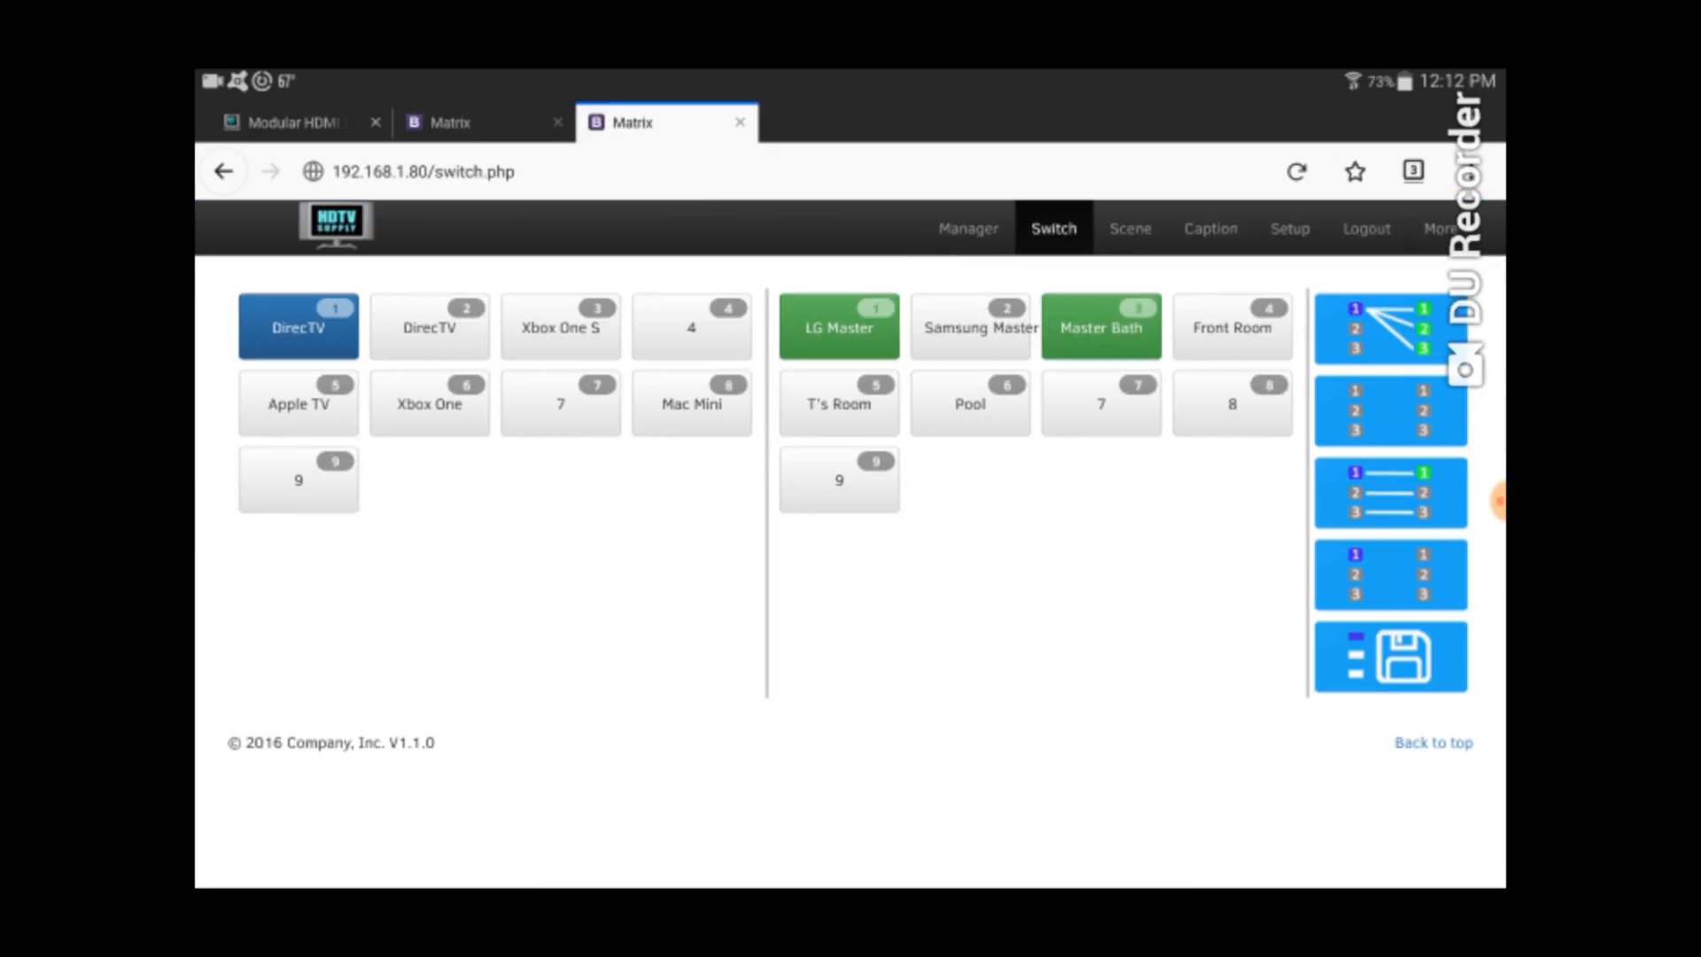